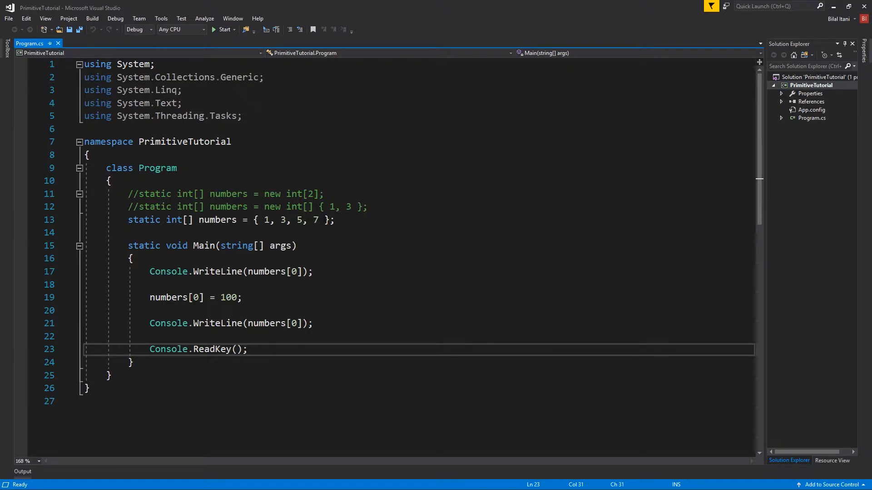
# - Delete the old array statements in Main and add '// do' and '// while ()' comments
pyautogui.moveTo(204, 323); pyautogui.dragTo(132, 362)
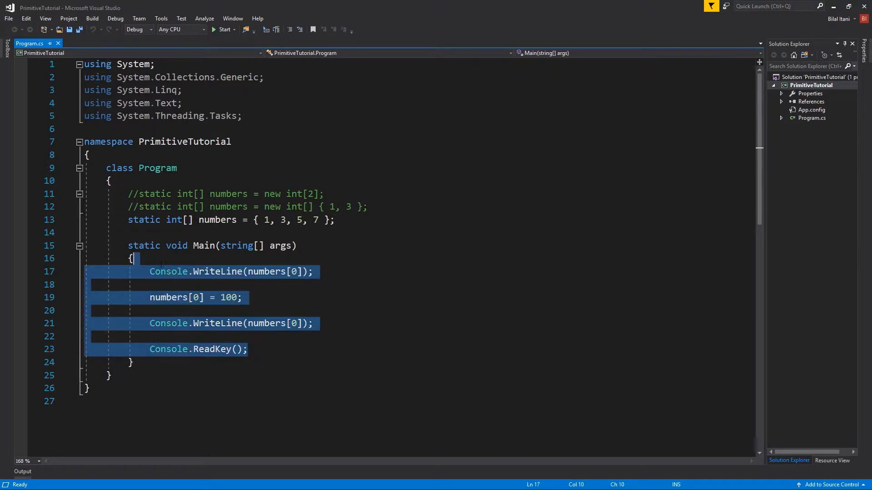
pyautogui.press('Delete')
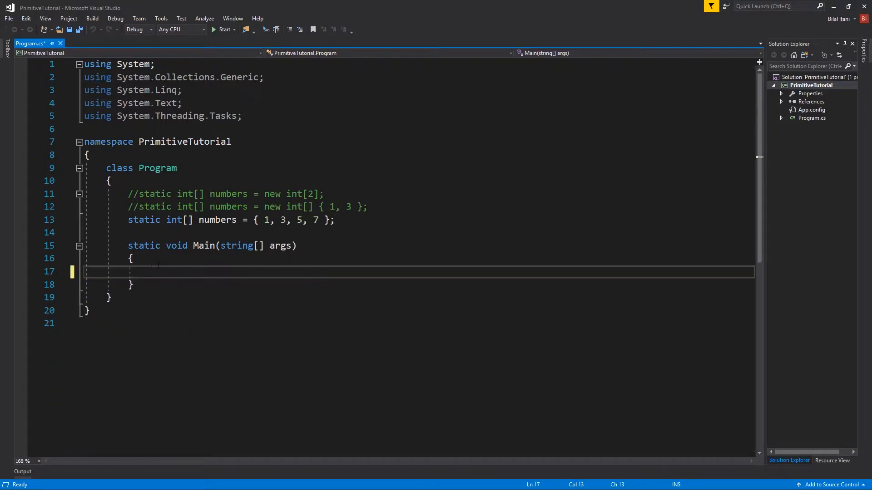
pyautogui.write('//')
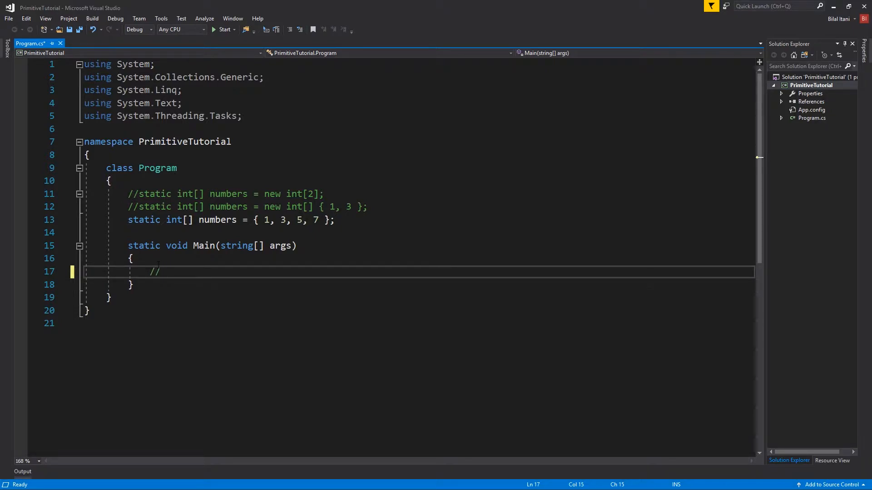
pyautogui.write('while')
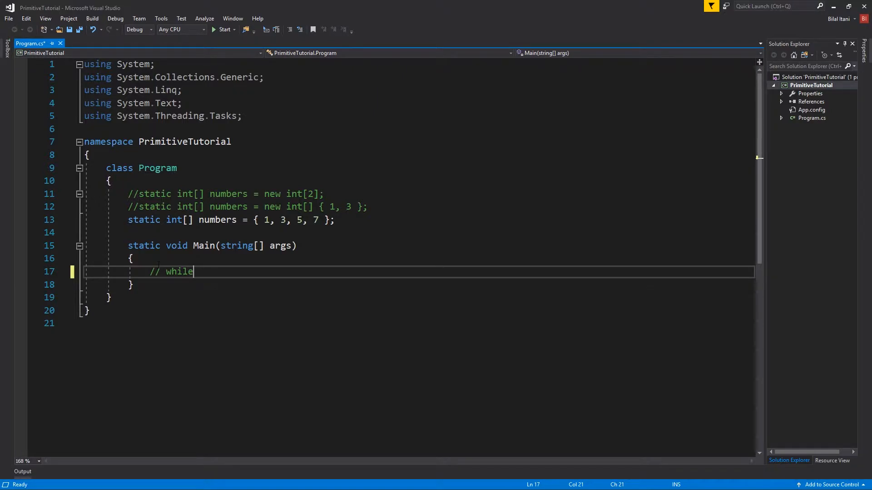
pyautogui.write('()')
pyautogui.write('// do')
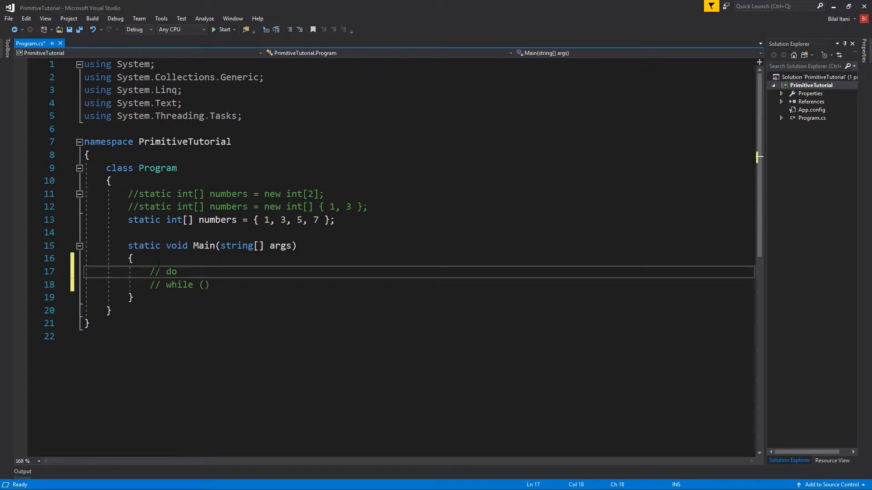
# - Add '// for' and '// foreach' comment lines below '// while ()' and save the file
pyautogui.click(169, 285)
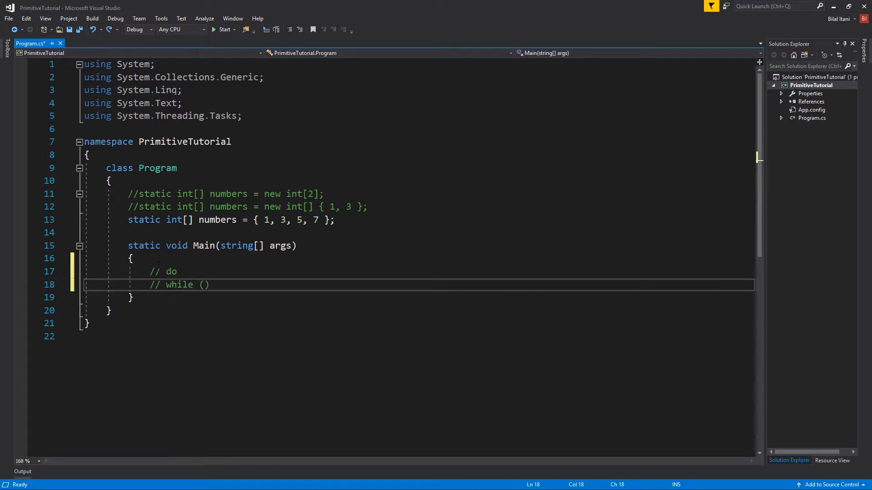
pyautogui.press('ctrl+s')
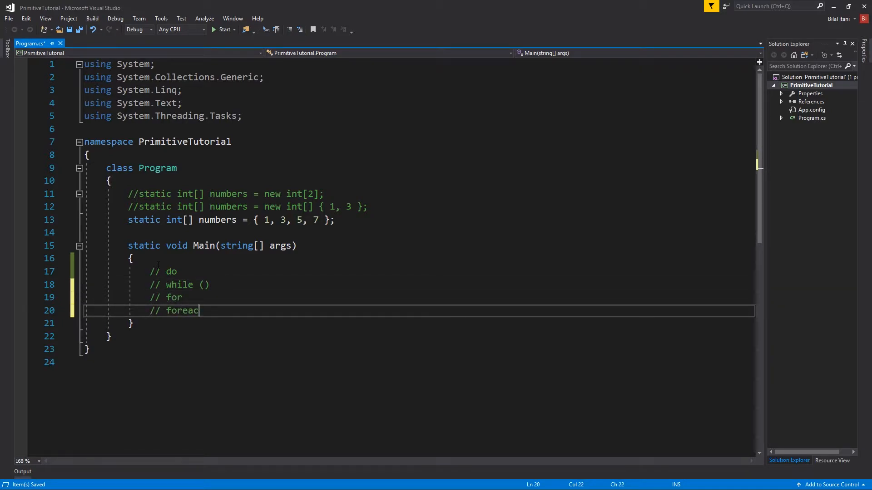
pyautogui.write('h')
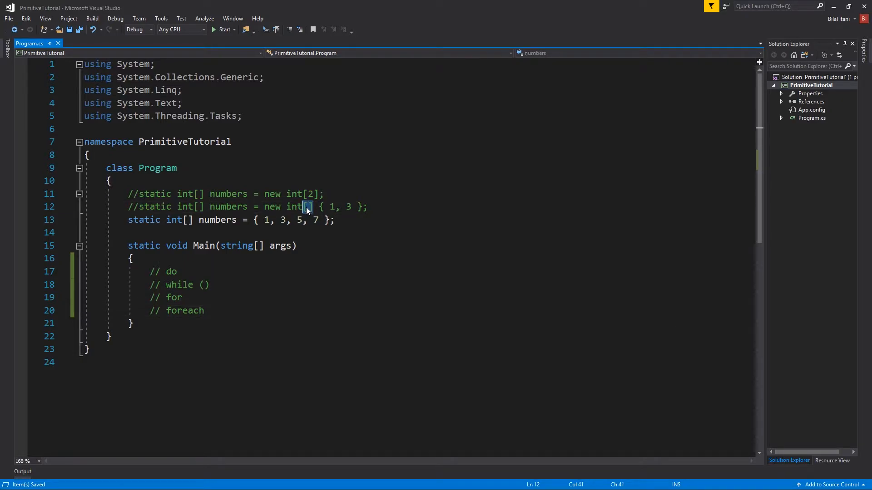
pyautogui.click(228, 311)
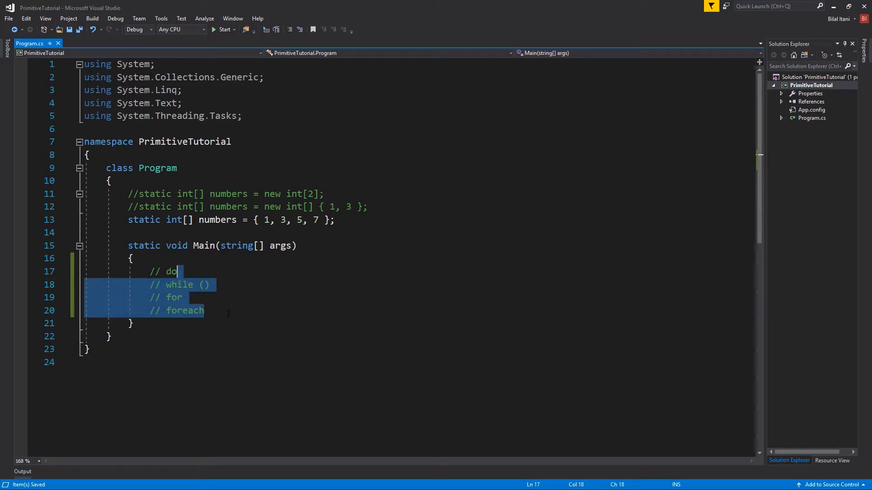
# - Replace the comments with int i = 0 and a while (i < 5) loop printing i
pyautogui.press('Delete')
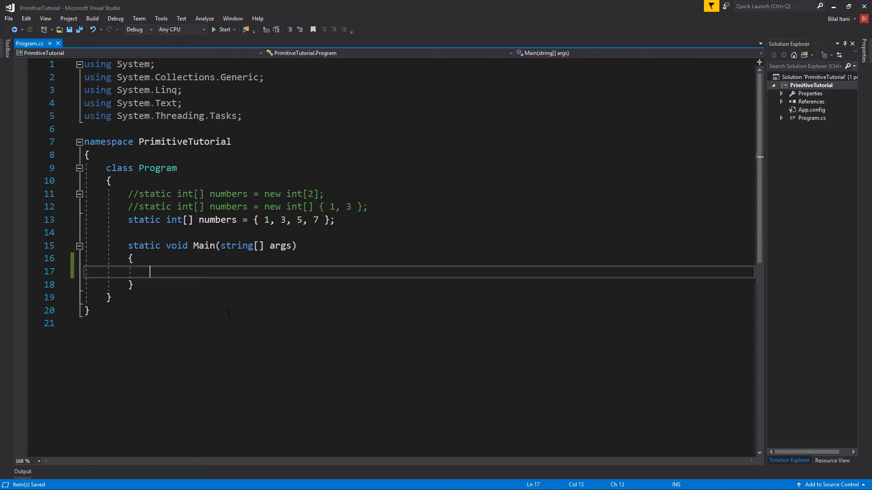
pyautogui.write('int i = 0;')
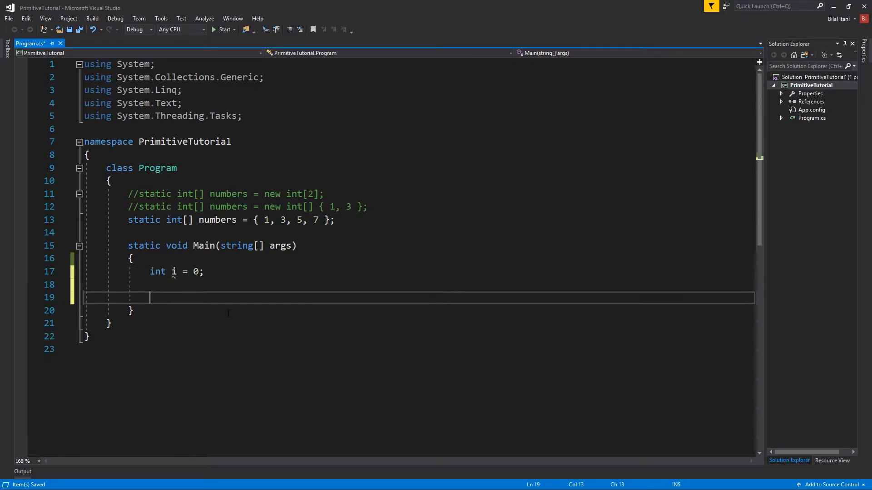
pyautogui.write('while(i < 5')
pyautogui.write('{')
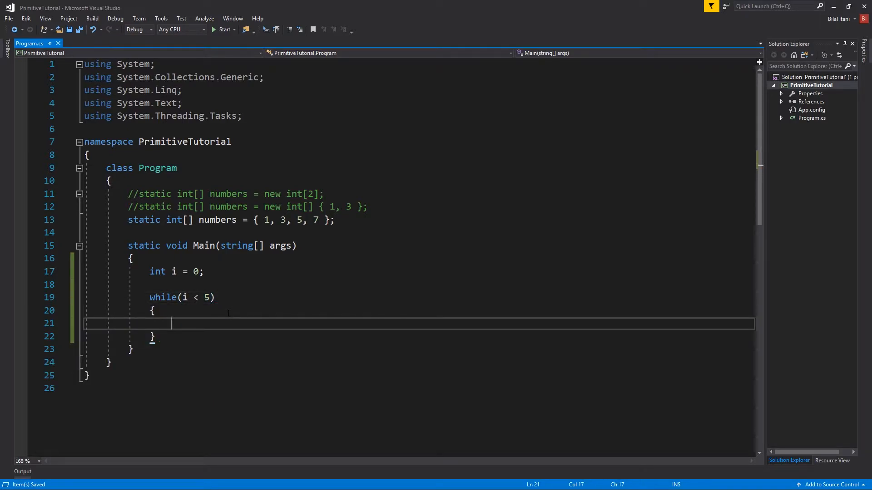
pyautogui.write('prin')
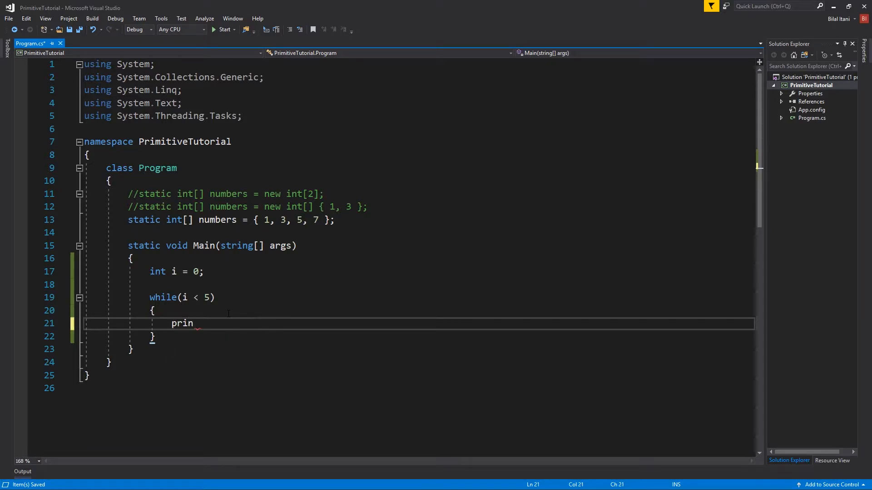
pyautogui.write('Console.W')
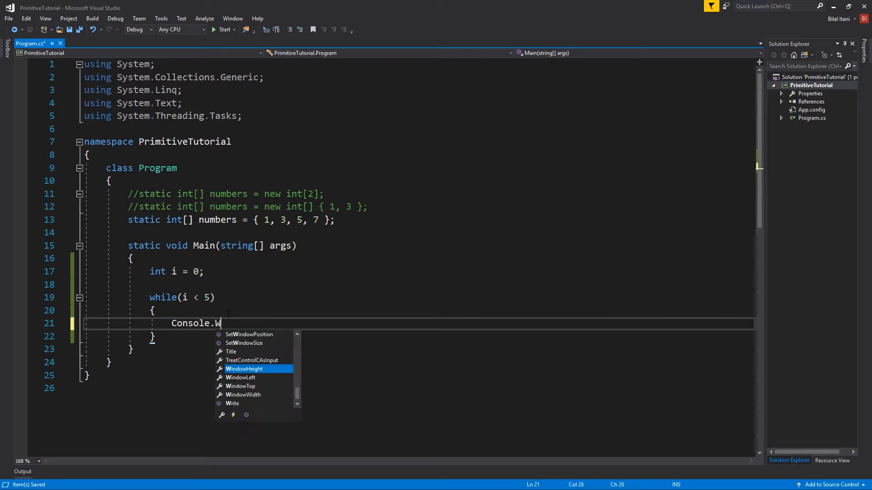
pyautogui.write('riteLine(')
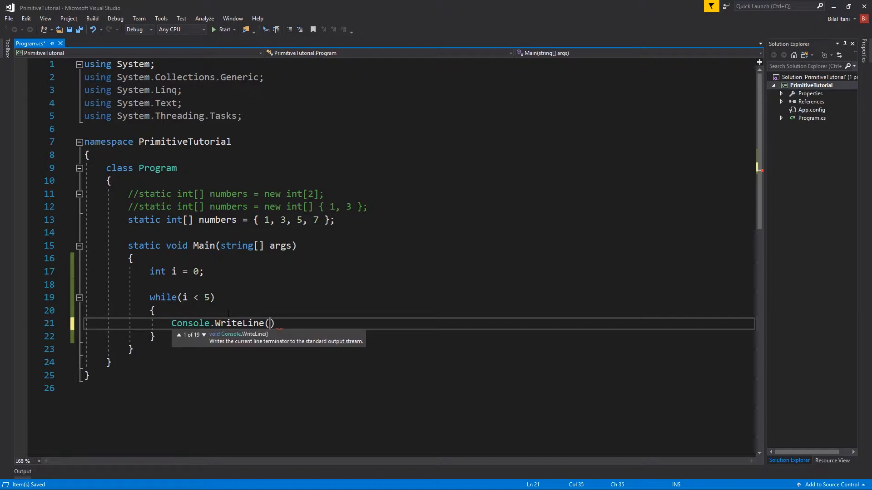
pyautogui.write('i);')
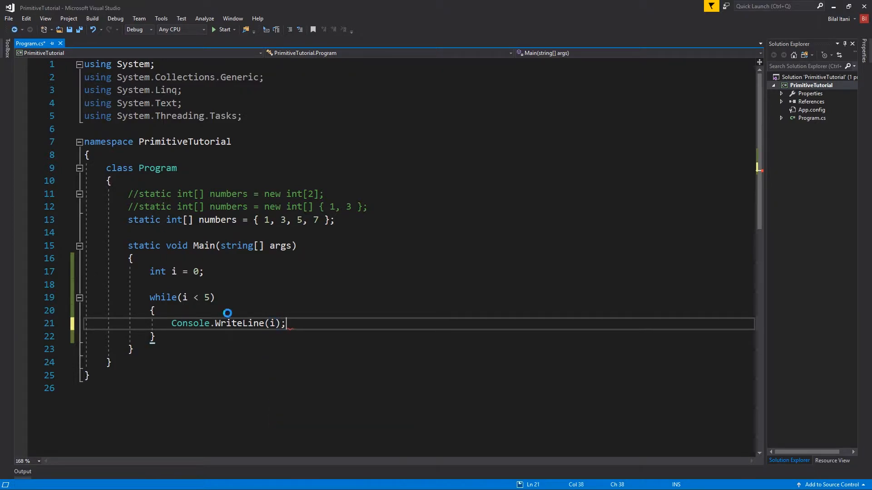
# - Add the i++ increment inside the loop, save, and highlight the i < 5 condition
pyautogui.press('ctrl+s')
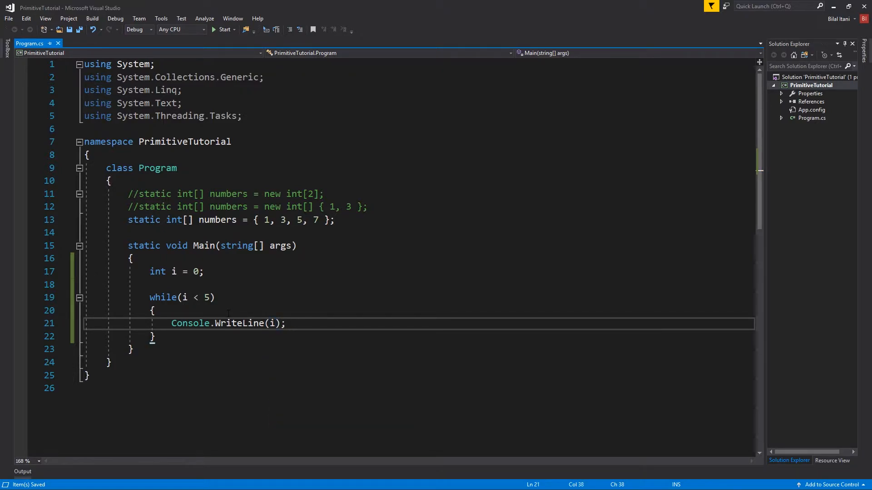
pyautogui.write('i')
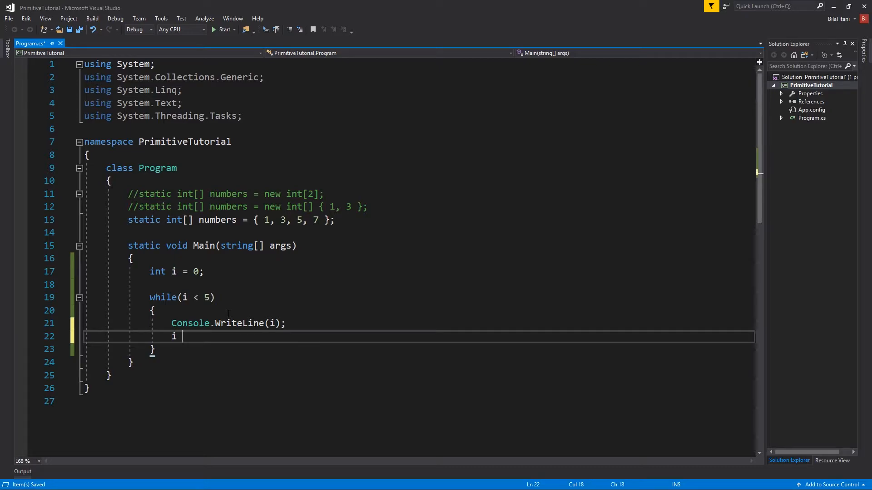
pyautogui.write('++;')
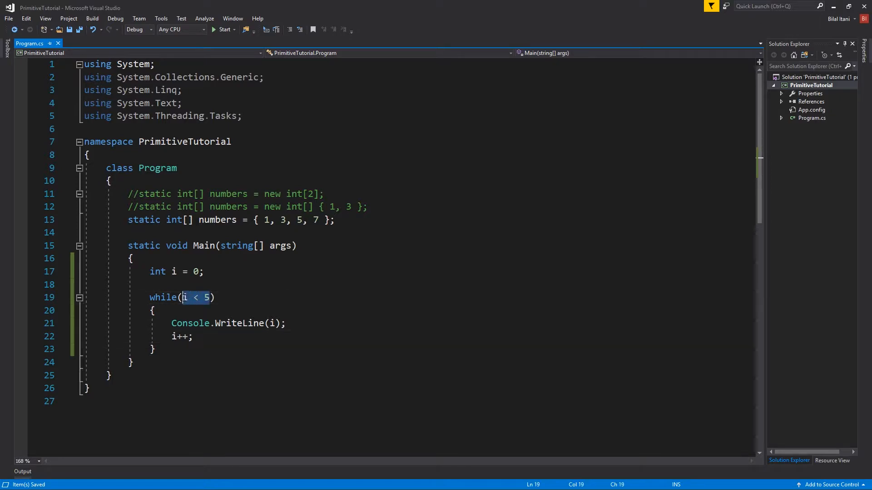
pyautogui.click(183, 298)
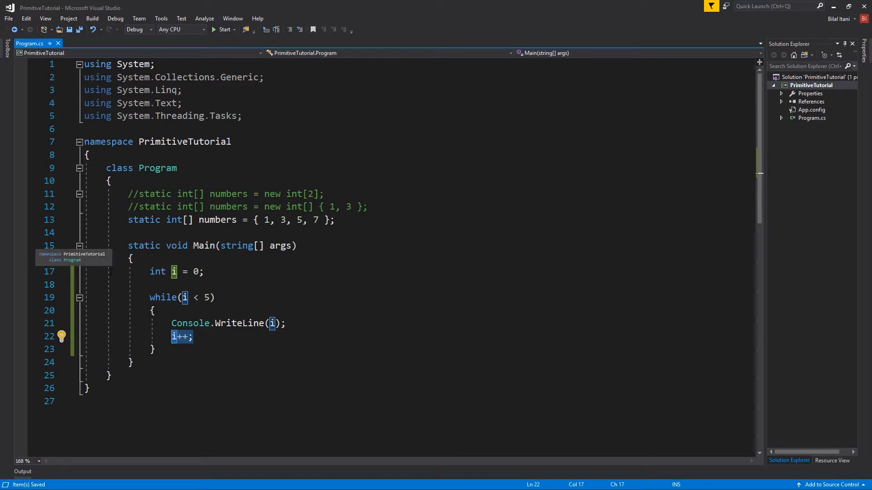
# - Highlight the i < 5 condition and uses of i, then start the '// move right here when we're done' comment
pyautogui.click(156, 310)
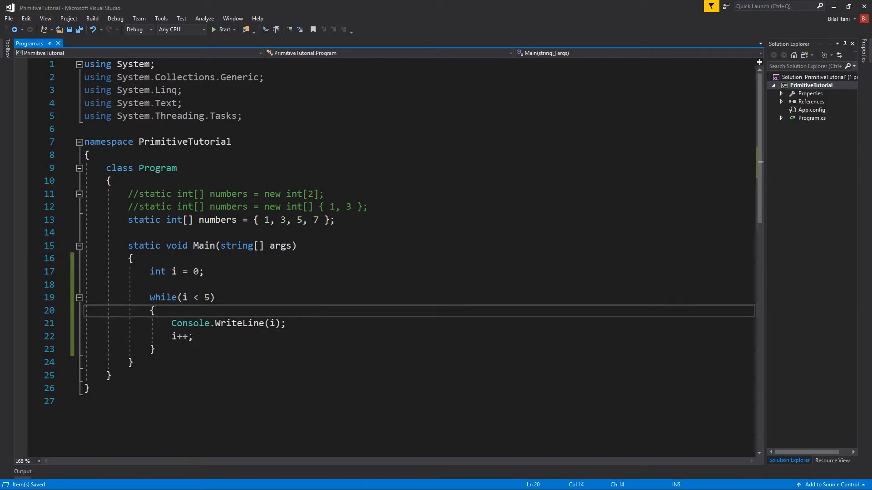
pyautogui.moveTo(184, 297); pyautogui.dragTo(203, 297)
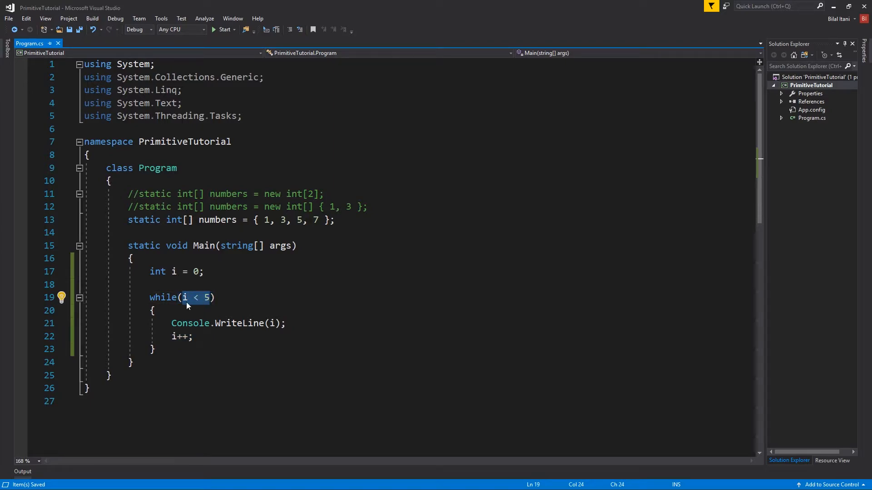
pyautogui.click(184, 297)
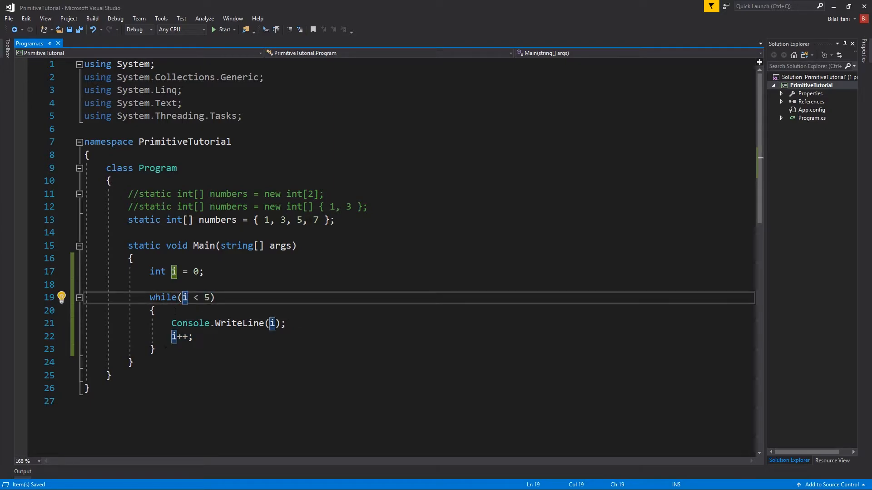
pyautogui.write('/')
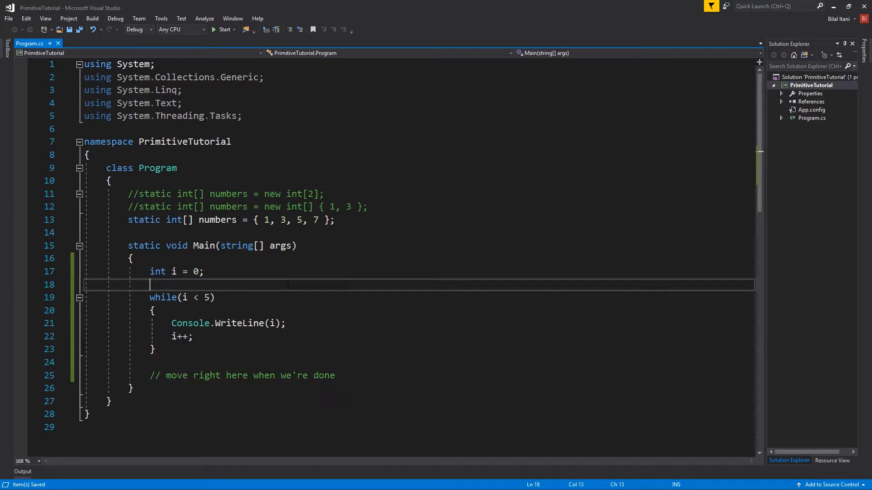
pyautogui.moveTo(138, 128)
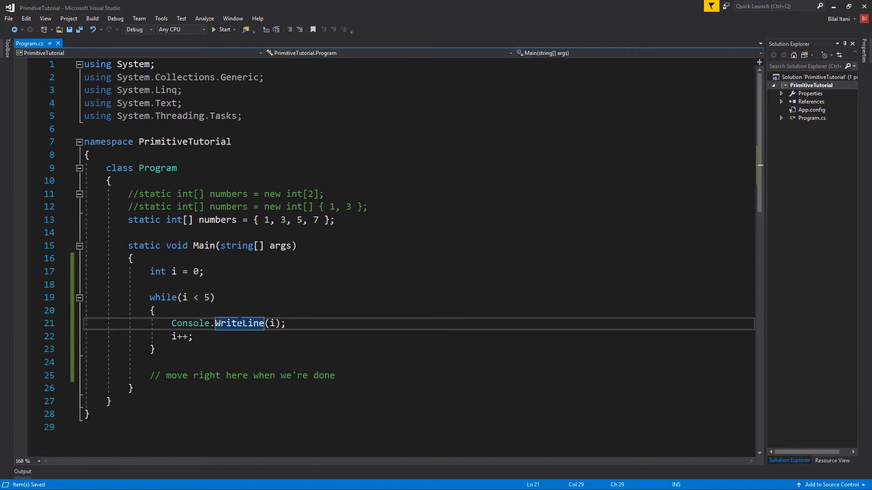
pyautogui.moveTo(240, 323)
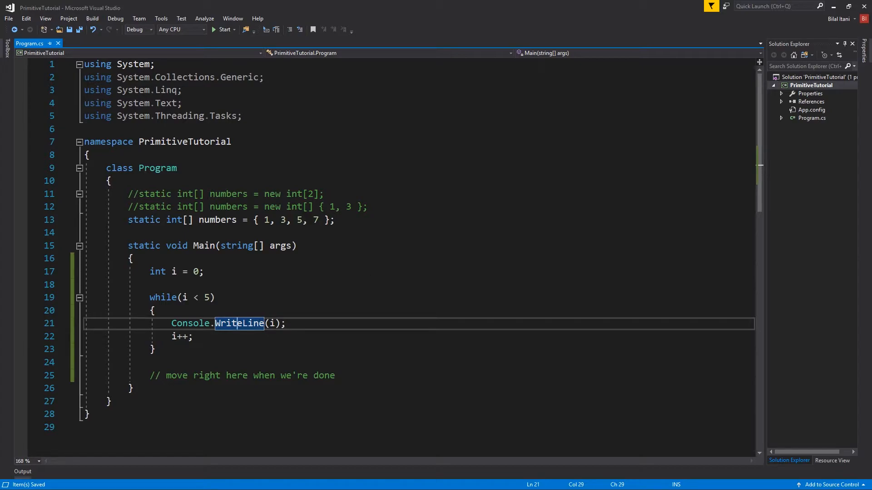
# - Add Console.ReadKey(); after the comment and run the program to print 0 through 4
pyautogui.press('F6')
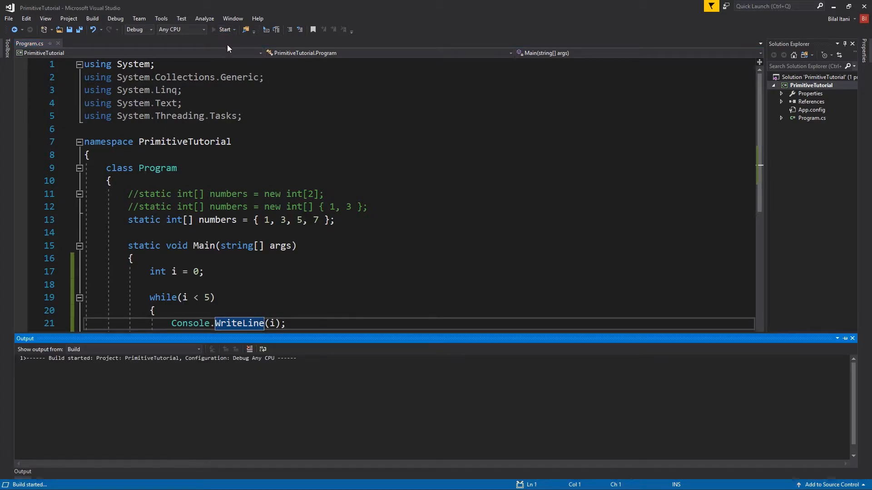
pyautogui.click(226, 30)
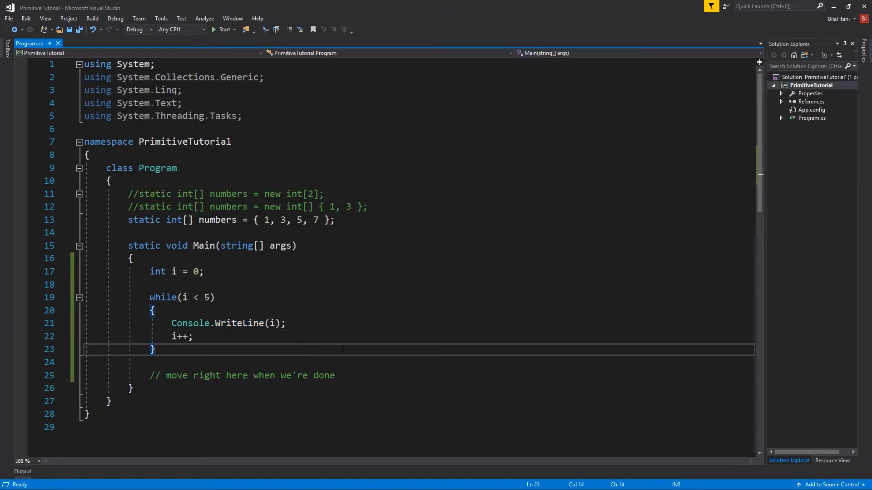
pyautogui.press('enter')
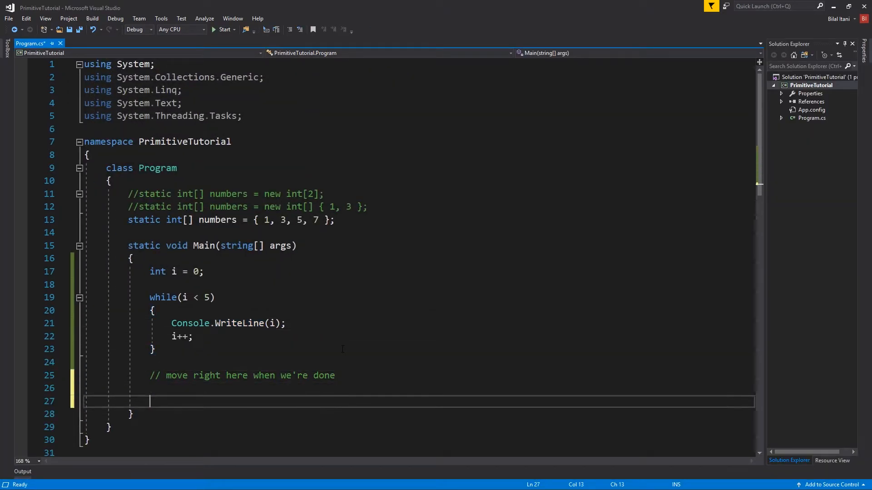
pyautogui.write('Console.ReadKey')
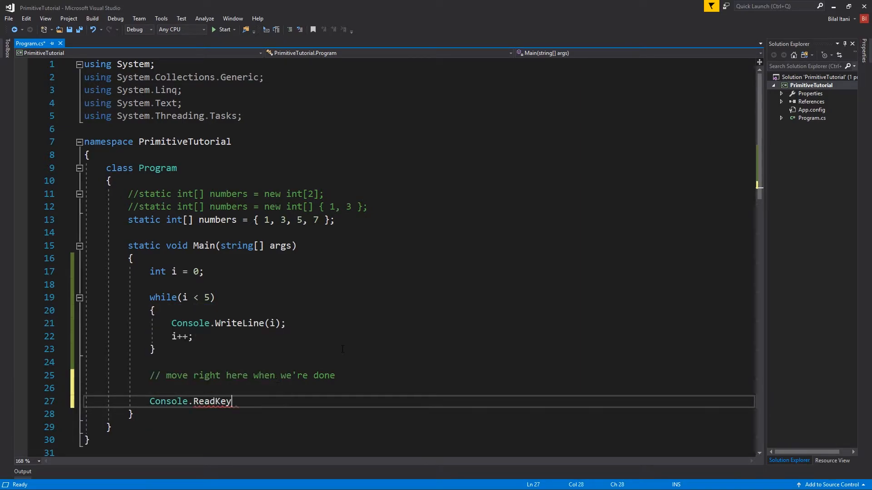
pyautogui.write('();')
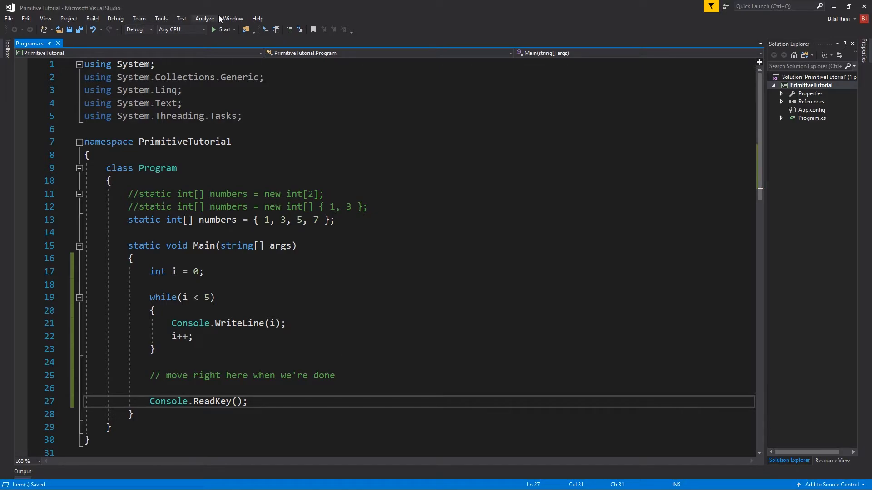
pyautogui.click(222, 29)
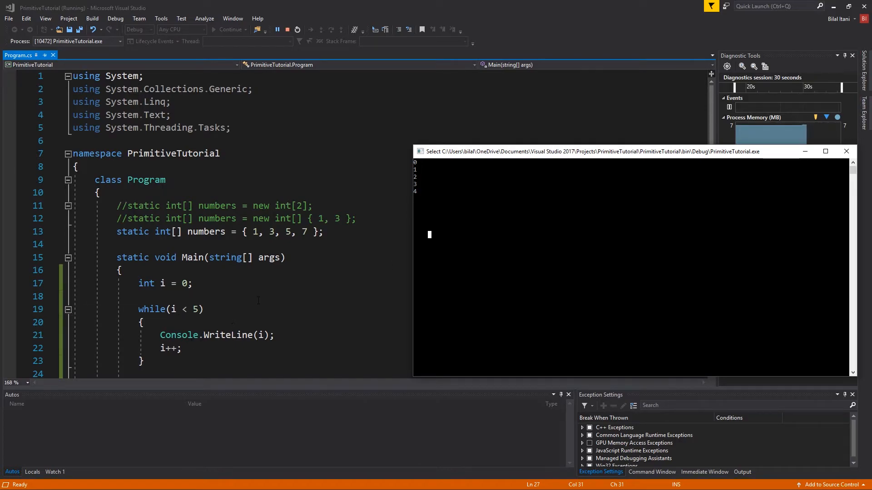
pyautogui.moveTo(147, 283)
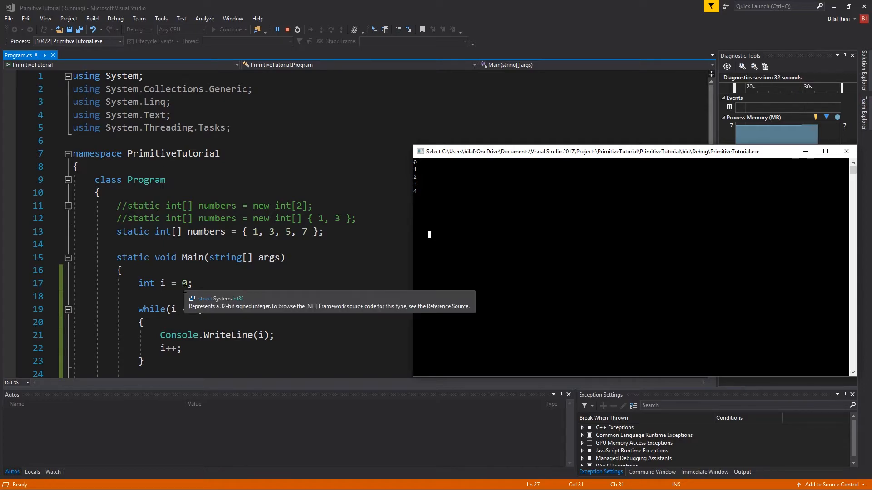
pyautogui.moveTo(421, 212)
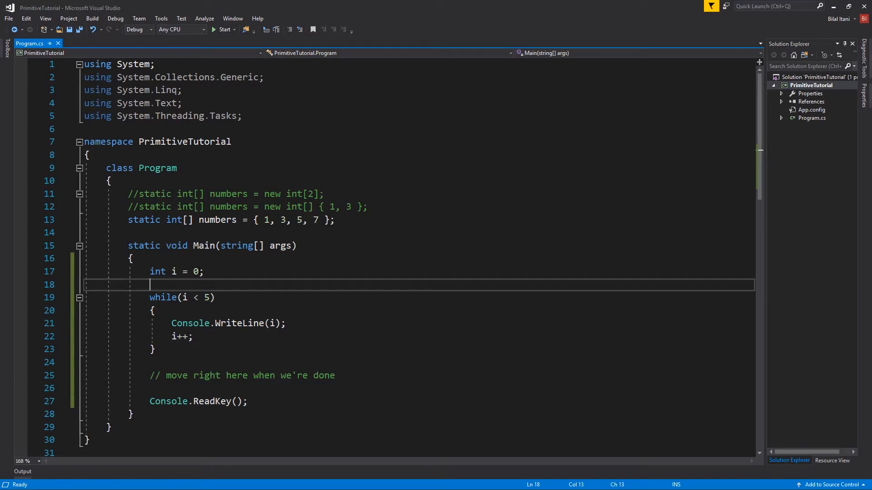
# - Convert the loop to do { print i; i++ } while (i < 5);
pyautogui.write('do')
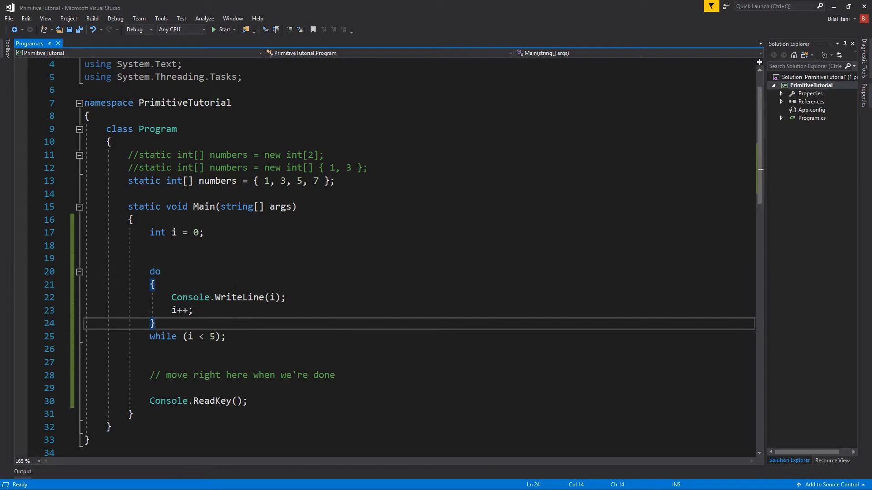
# - Run the do-while version of the program and close its console
pyautogui.click(223, 29)
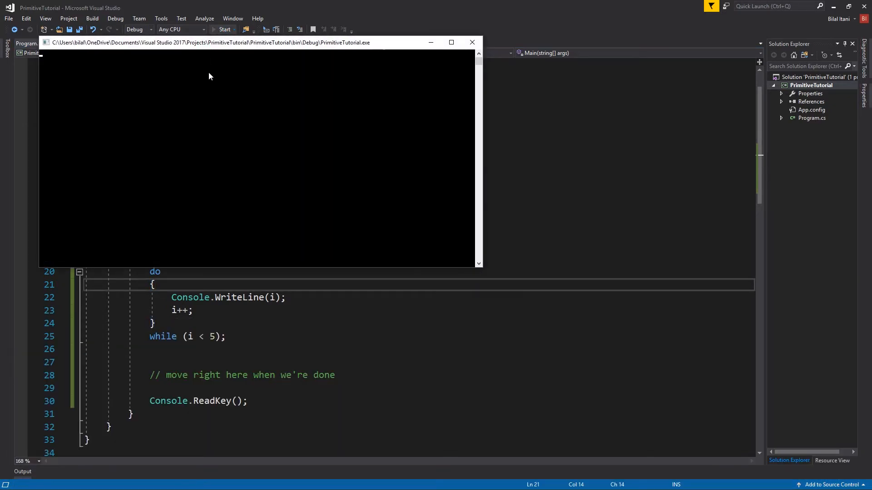
pyautogui.click(223, 30)
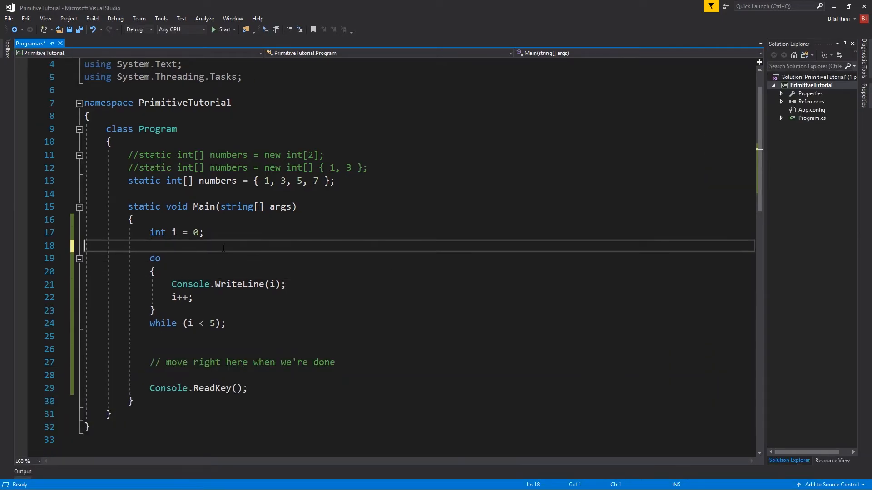
# - Save, then delete the do-while loop, the int i = 0 counter and the comment
pyautogui.press('ctrl+s')
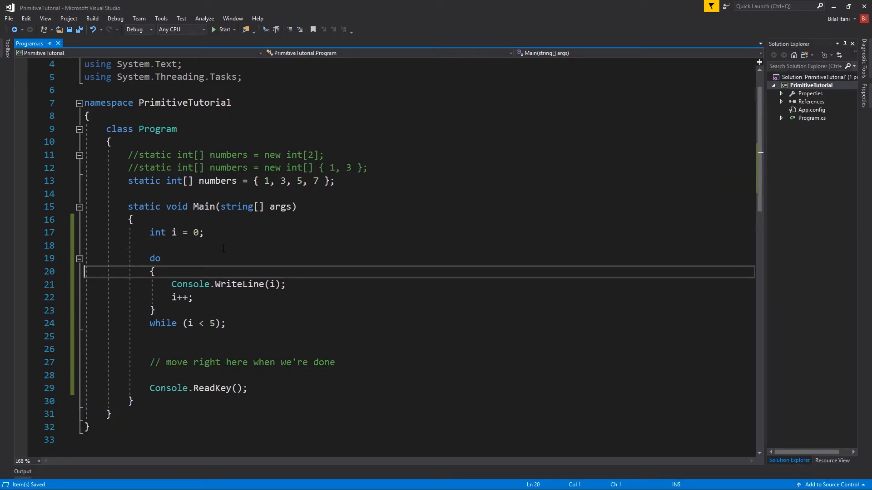
pyautogui.moveTo(151, 258); pyautogui.dragTo(225, 323)
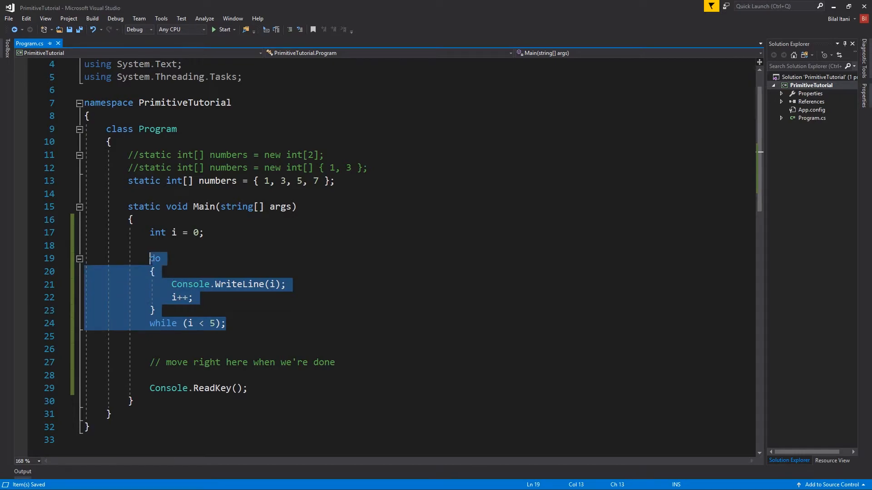
pyautogui.press('Delete')
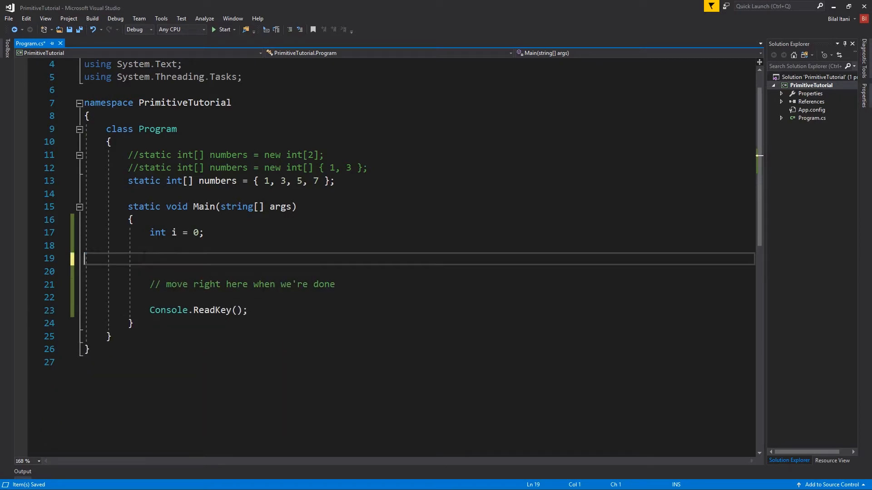
pyautogui.press('Backspace')
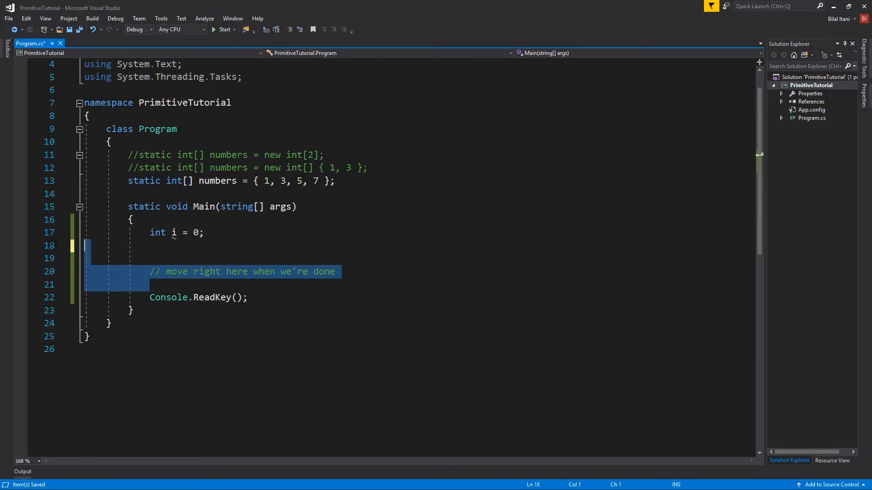
pyautogui.press('Delete')
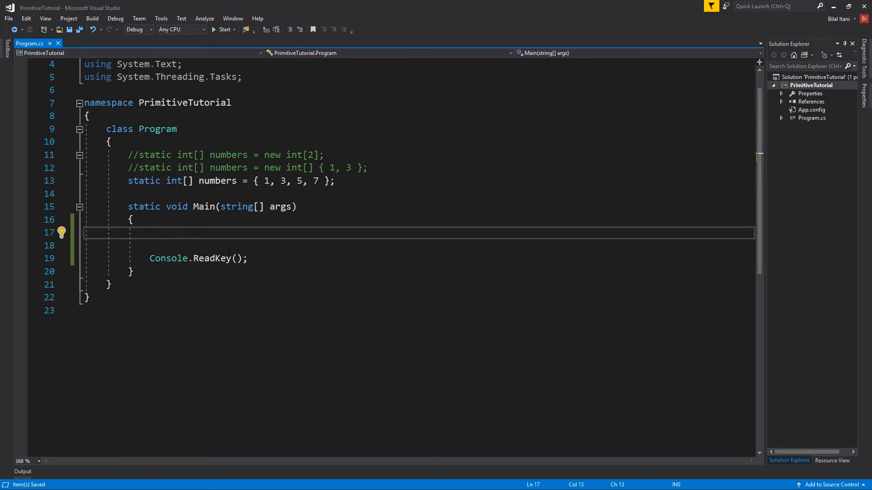
# - Write the for (int i = 0; i<5; i++) loop header above Console.ReadKey()
pyautogui.write('for')
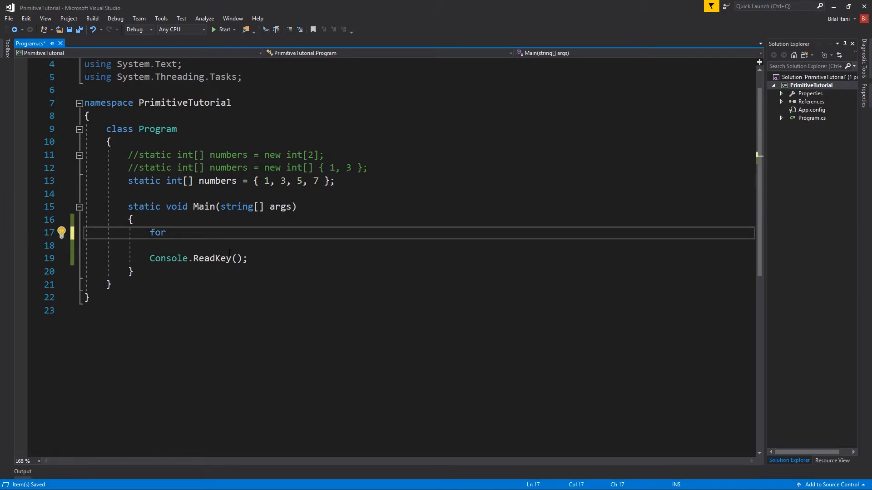
pyautogui.write('()')
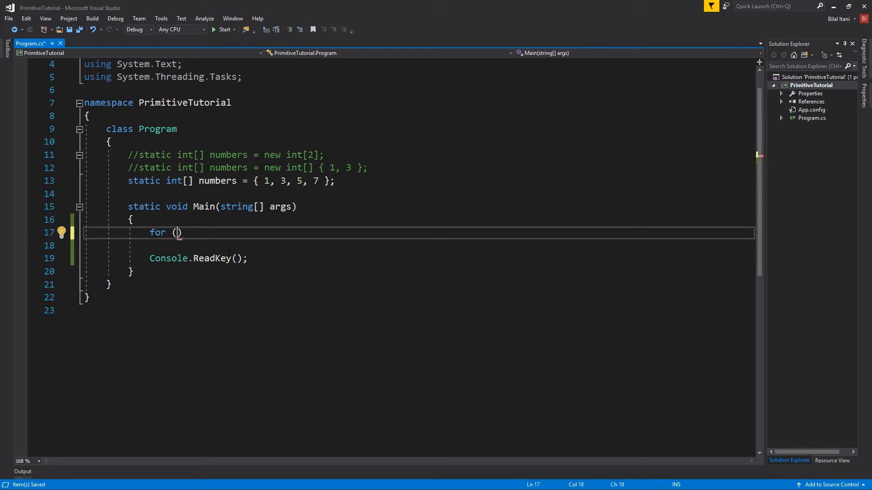
pyautogui.write('int i = 0;')
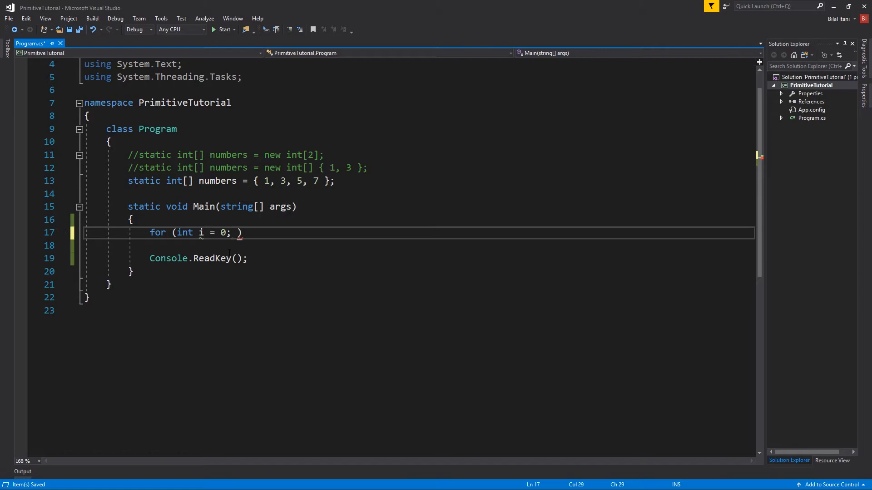
pyautogui.write('i<5')
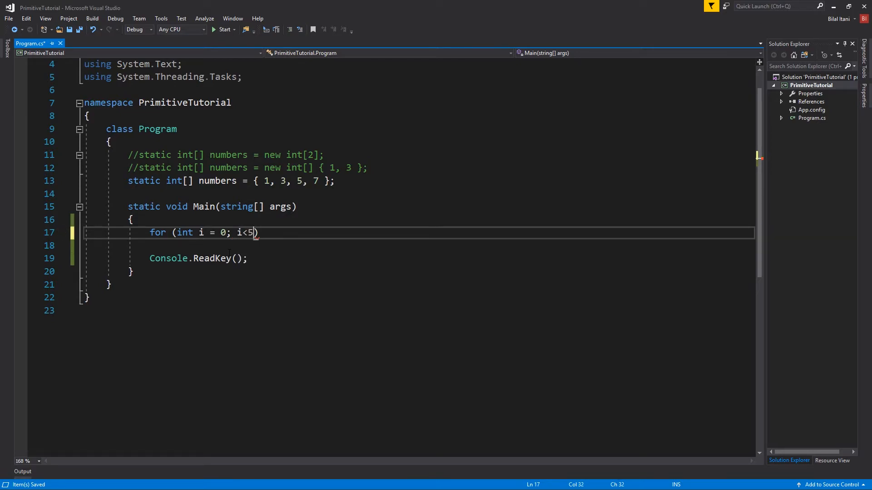
pyautogui.write(';')
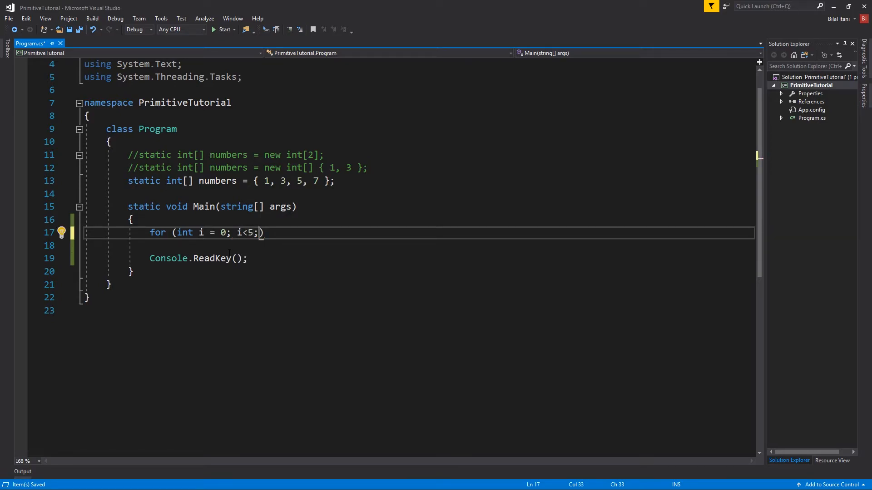
pyautogui.write('i++')
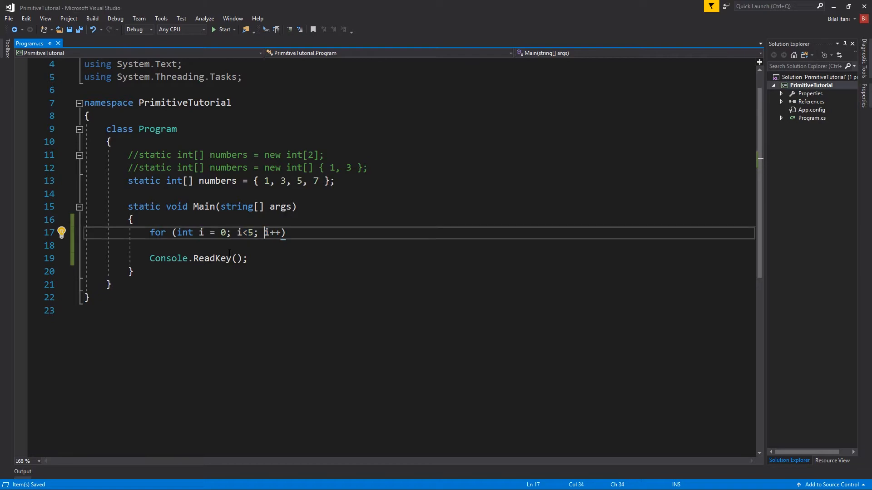
# - Fill the for loop body with Console.WriteLine(i);
pyautogui.doubleClick(272, 233)
pyautogui.write('{')
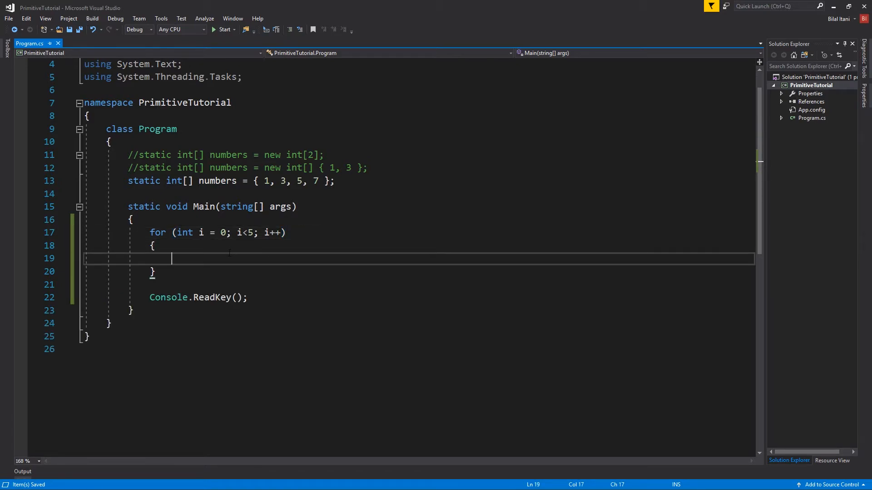
pyautogui.write('Consol')
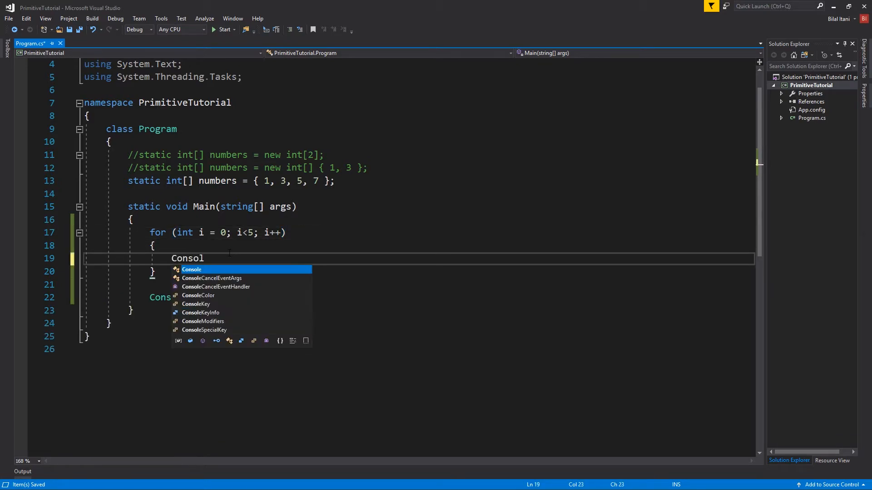
pyautogui.write('e.WriteLine')
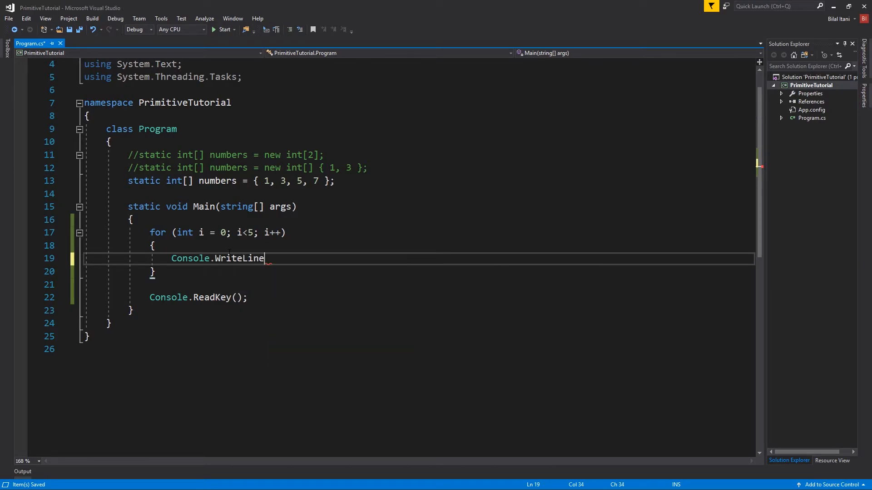
pyautogui.write('(iP)')
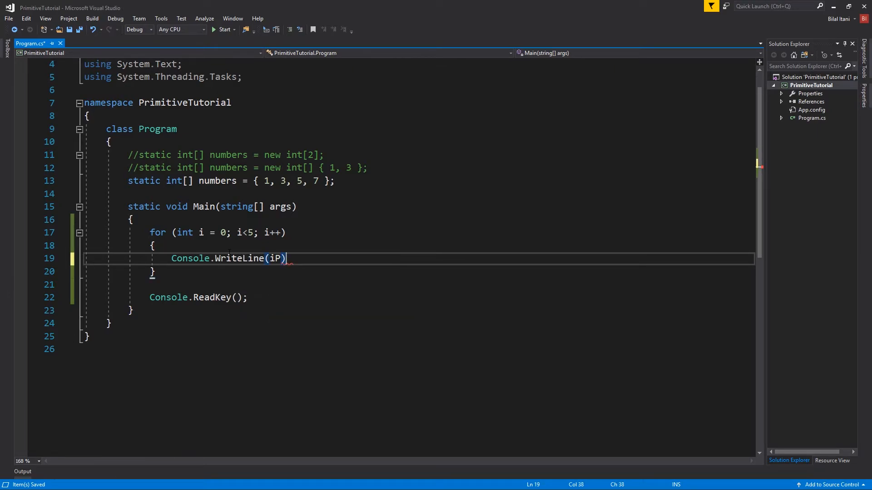
pyautogui.write(') {')
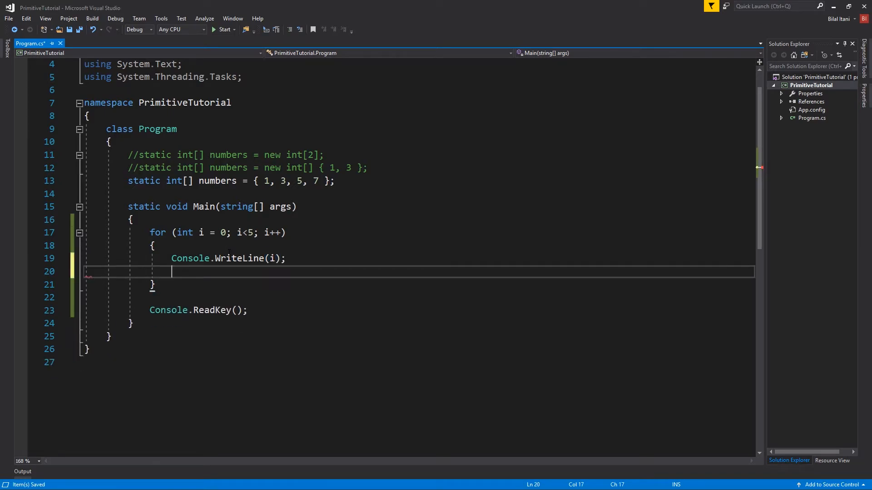
pyautogui.write('i')
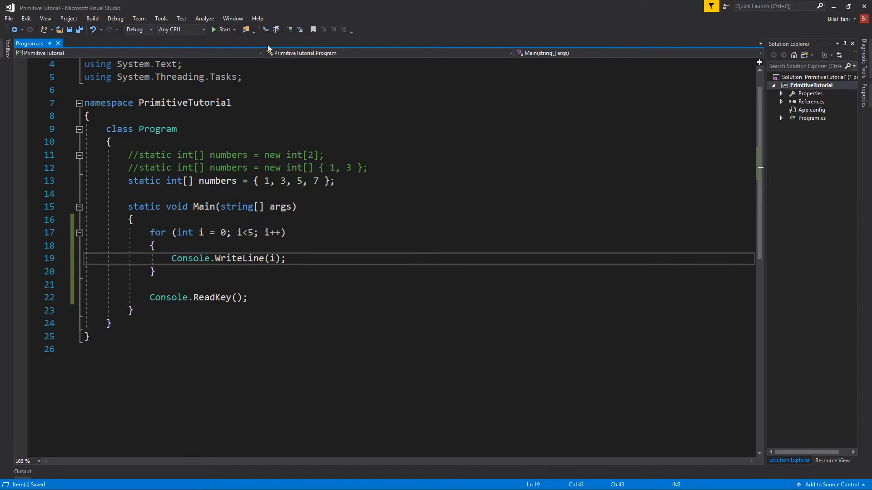
pyautogui.click(224, 30)
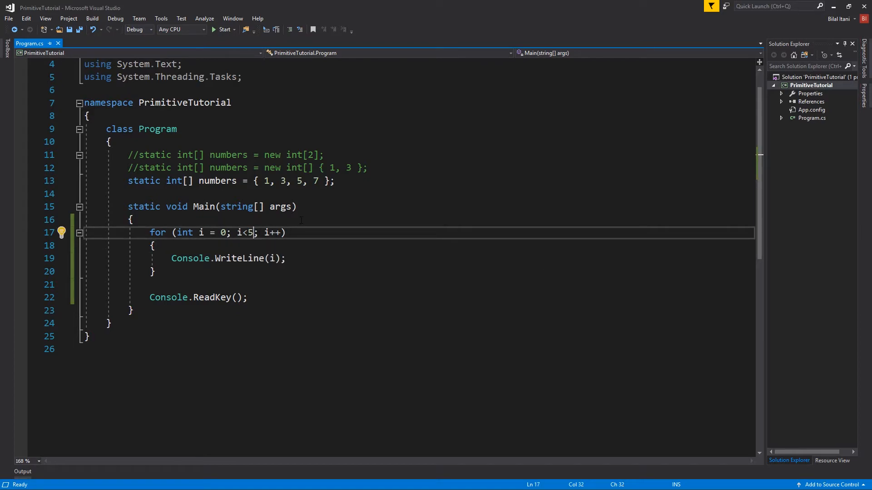
# - Change the for condition to i < numbers.Length, then move to the WriteLine(i) line
pyautogui.press('Backspace')
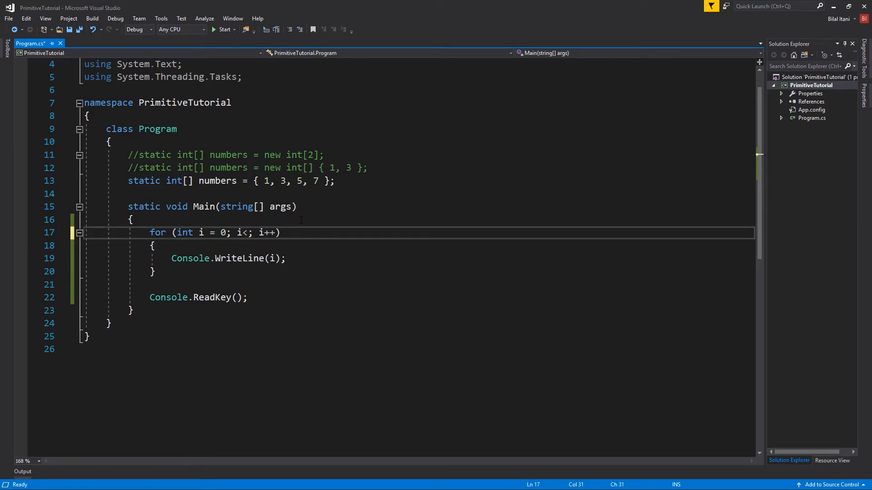
pyautogui.write('numbers.')
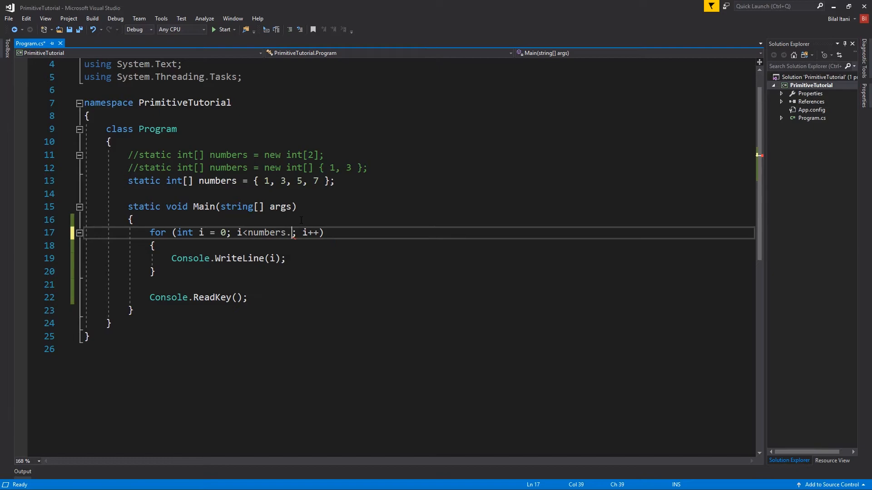
pyautogui.write('Length')
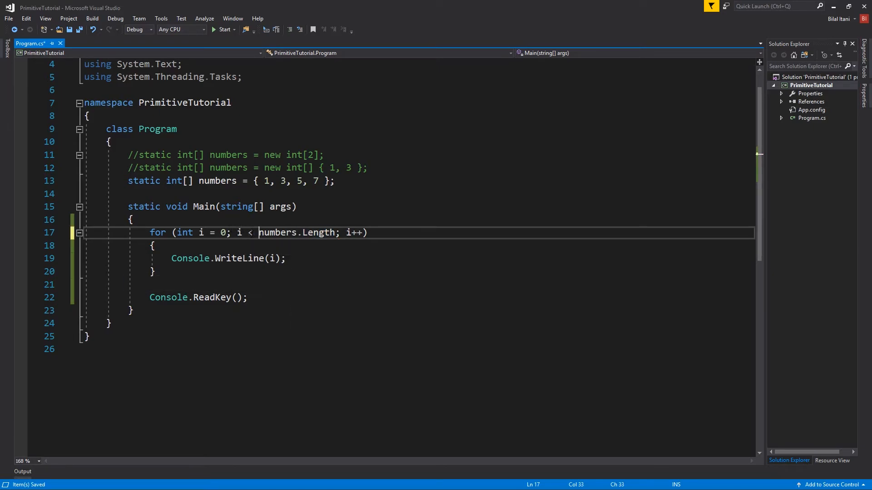
pyautogui.doubleClick(318, 233)
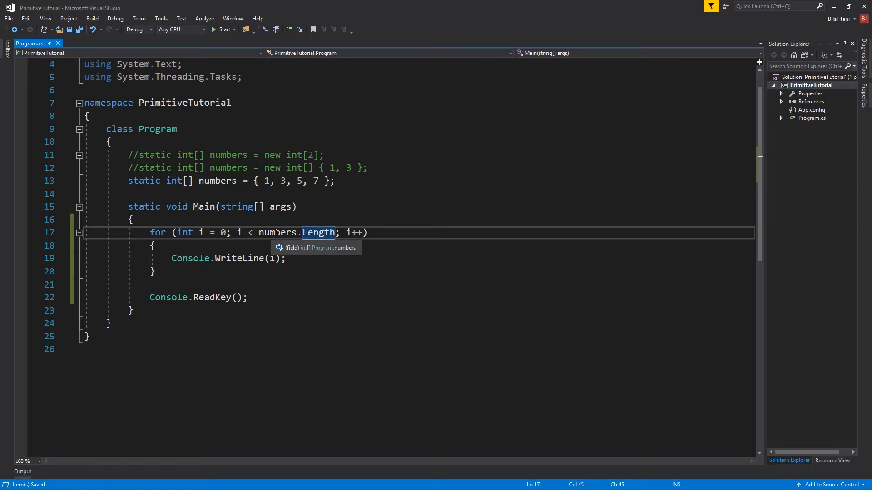
pyautogui.moveTo(319, 232)
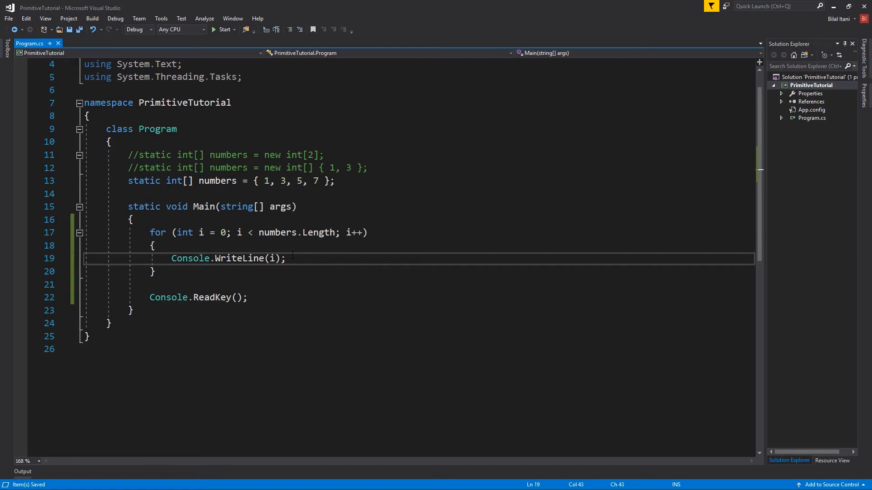
pyautogui.click(154, 246)
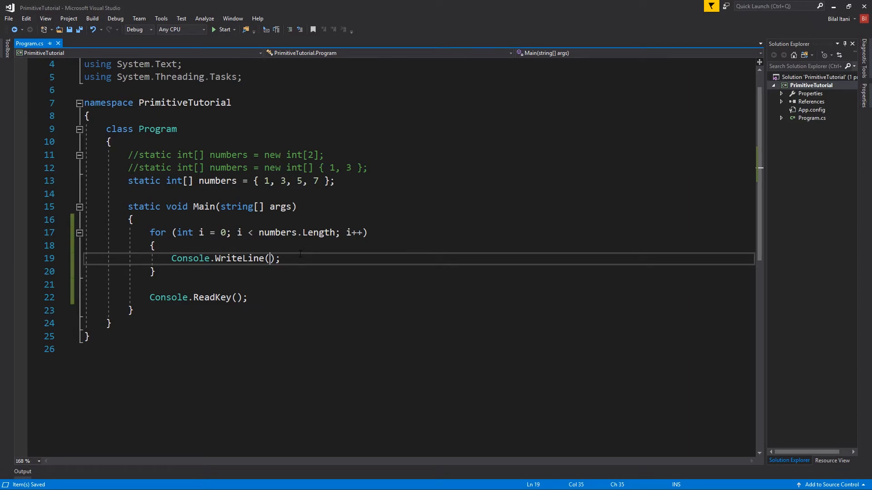
# - Print numbers[i] in the for loop and run, listing 1, 3, 5, 7
pyautogui.write('numbers[')
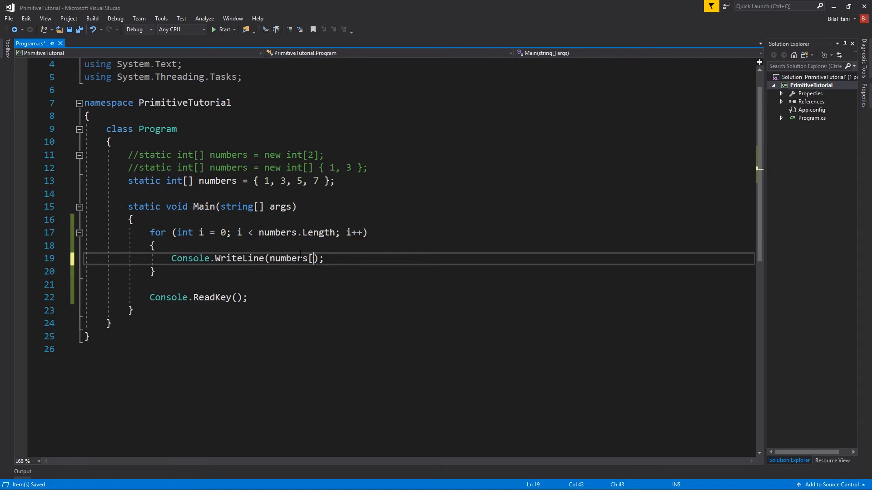
pyautogui.write('i')
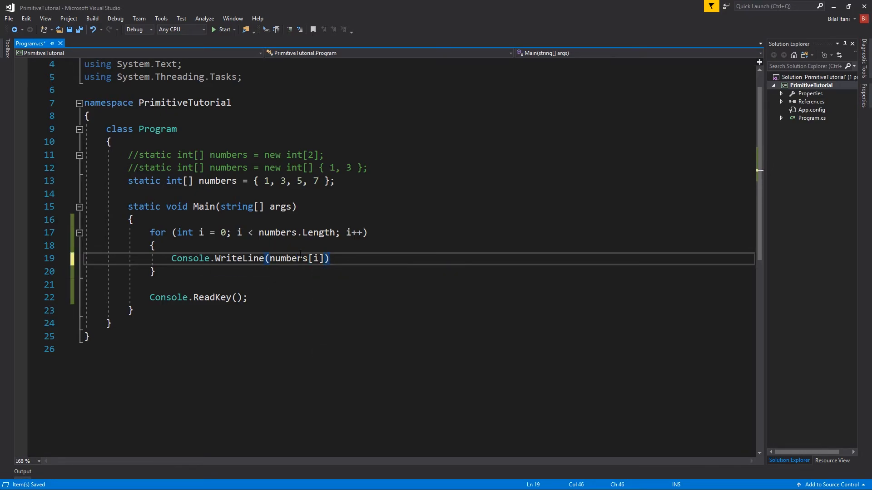
pyautogui.write(';')
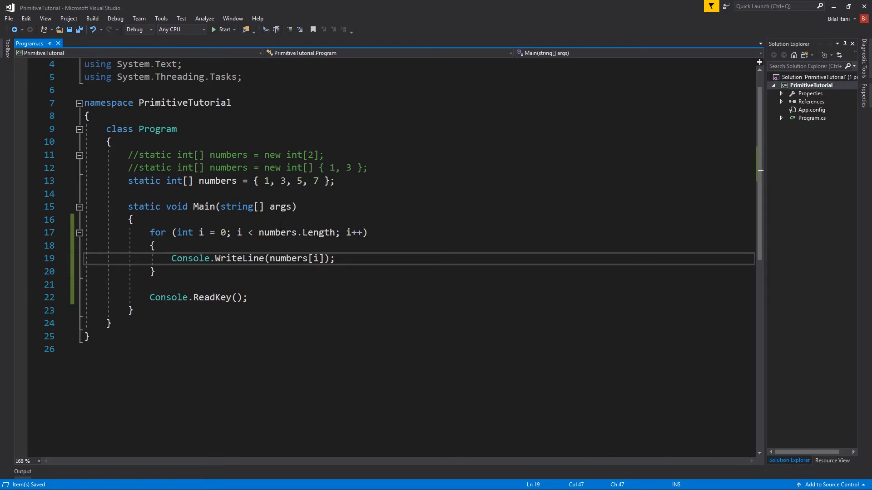
pyautogui.click(221, 29)
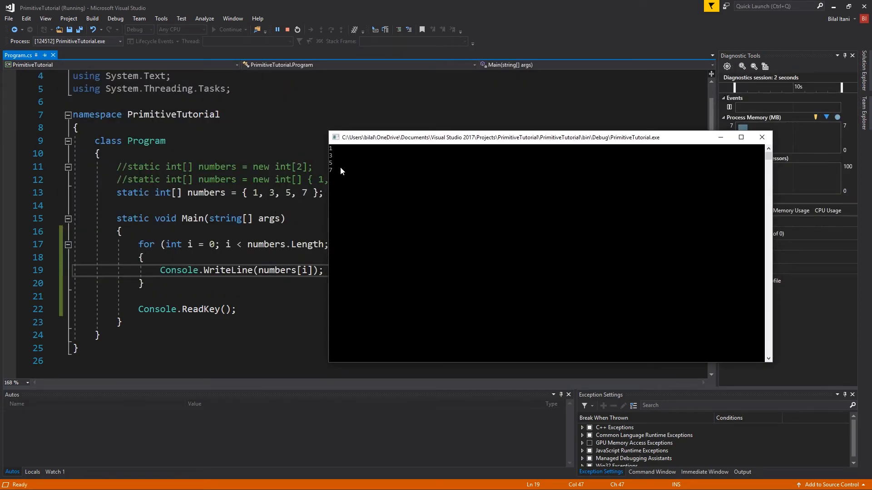
# - Close the console window to stop debugging and return to Program.cs
pyautogui.click(285, 29)
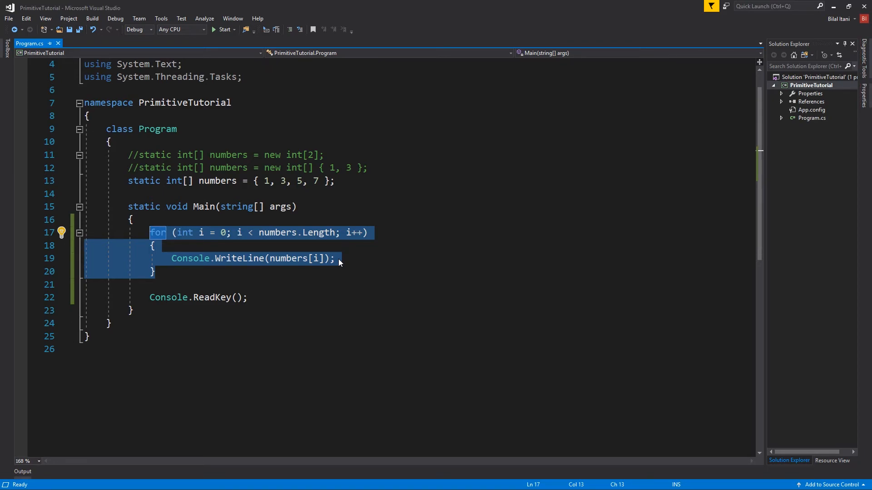
# - Comment out the for loop block and add a blank line above Console.ReadKey()
pyautogui.click(335, 257)
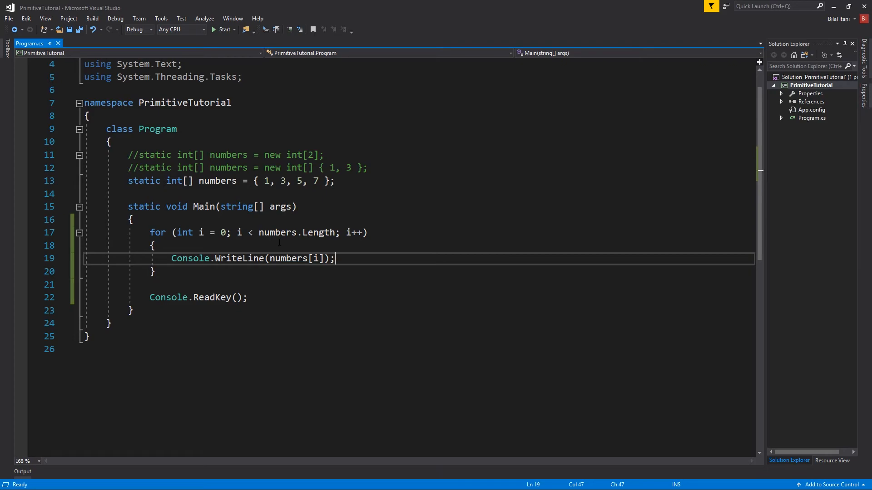
pyautogui.click(156, 271)
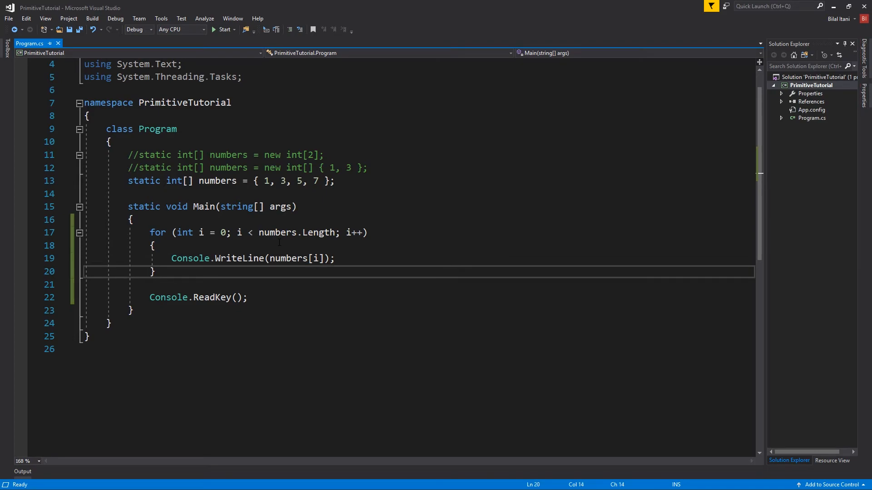
pyautogui.press('Enter')
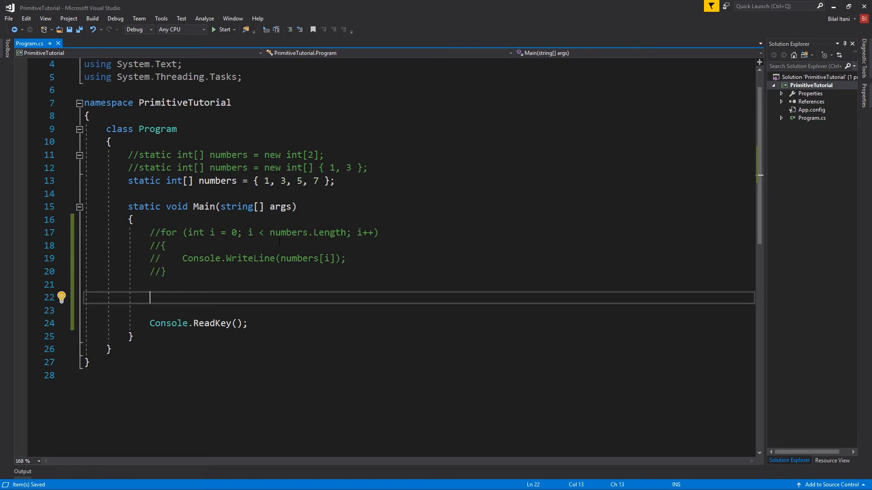
# - Write a foreach (int number in numbers) loop that prints number with Console.WriteLine
pyautogui.write('foreach()')
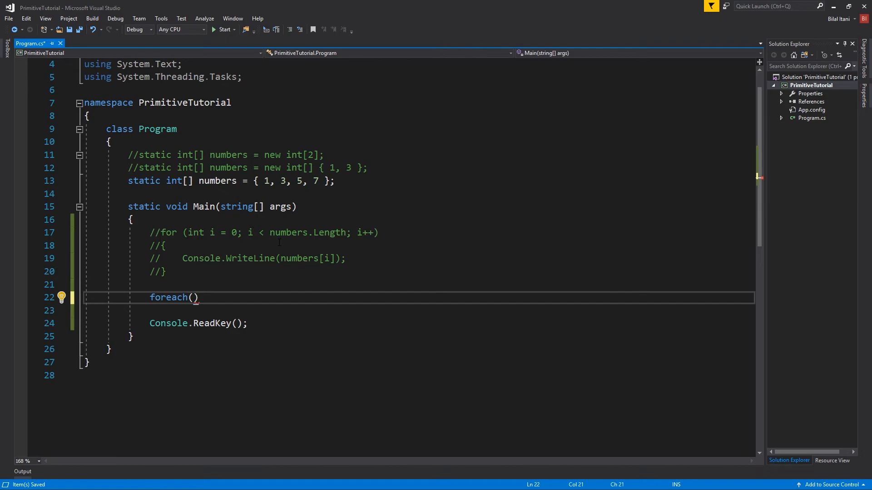
pyautogui.write('int')
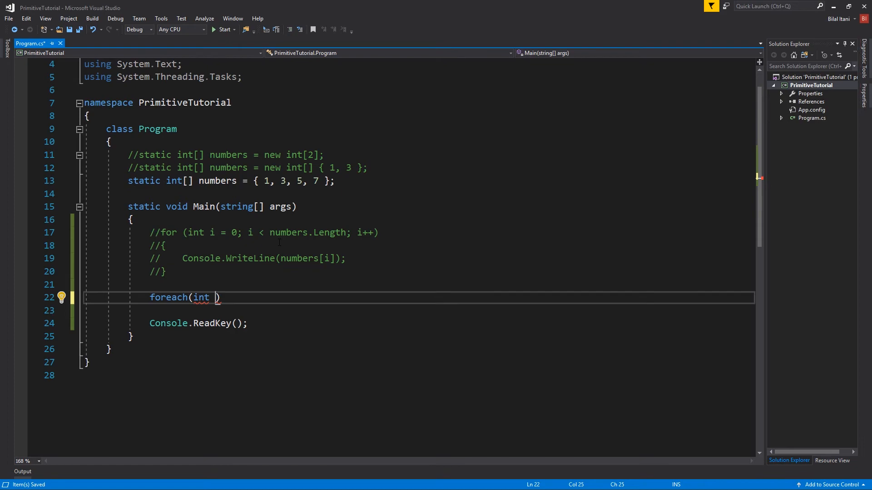
pyautogui.write('nunb')
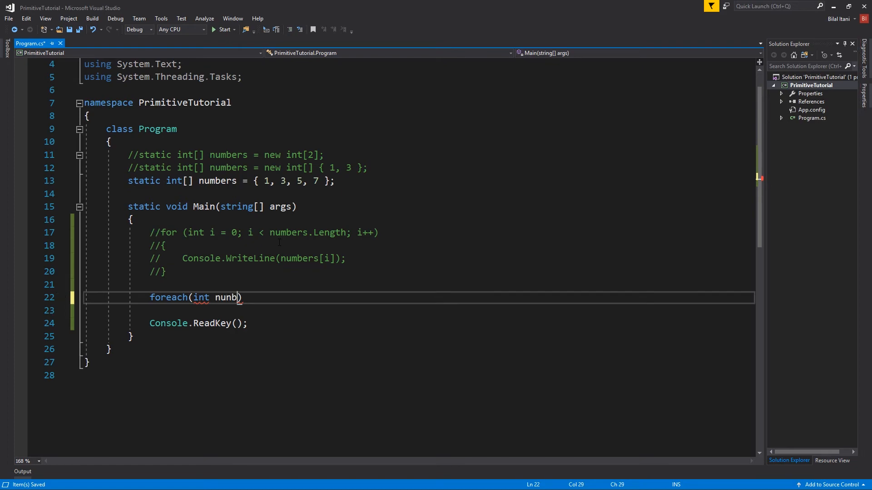
pyautogui.write('er')
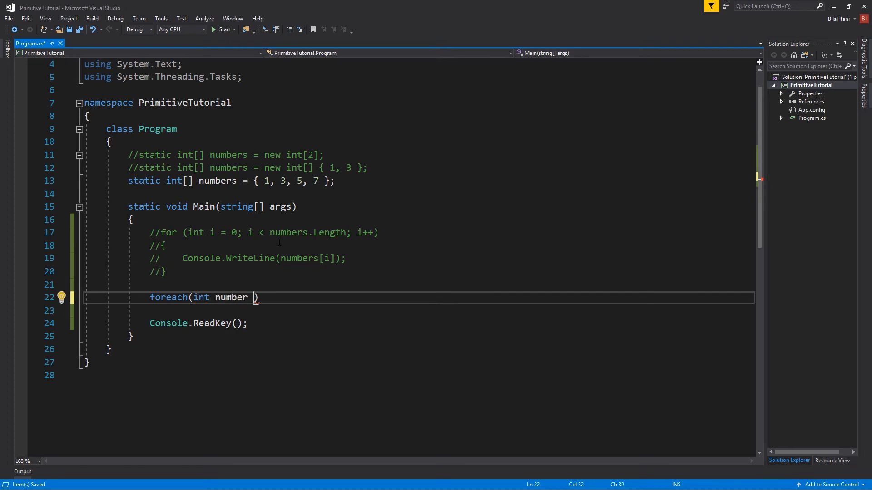
pyautogui.write('in')
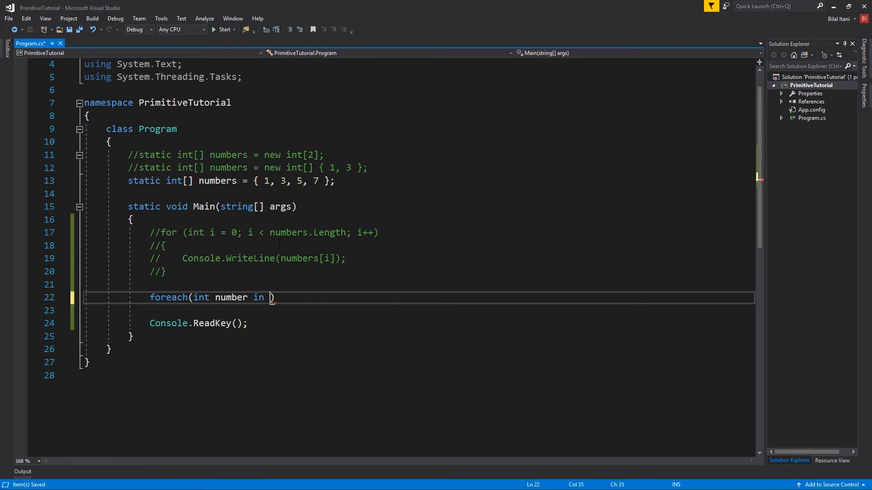
pyautogui.write('numbers)')
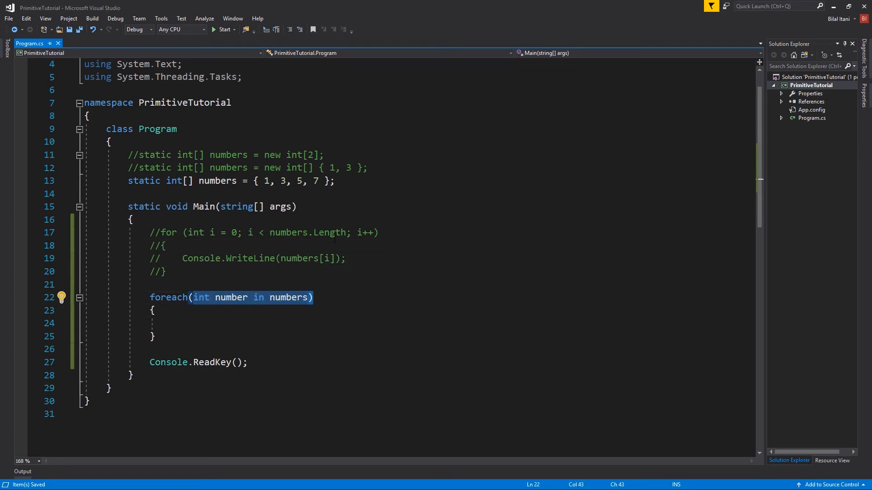
pyautogui.click(165, 245)
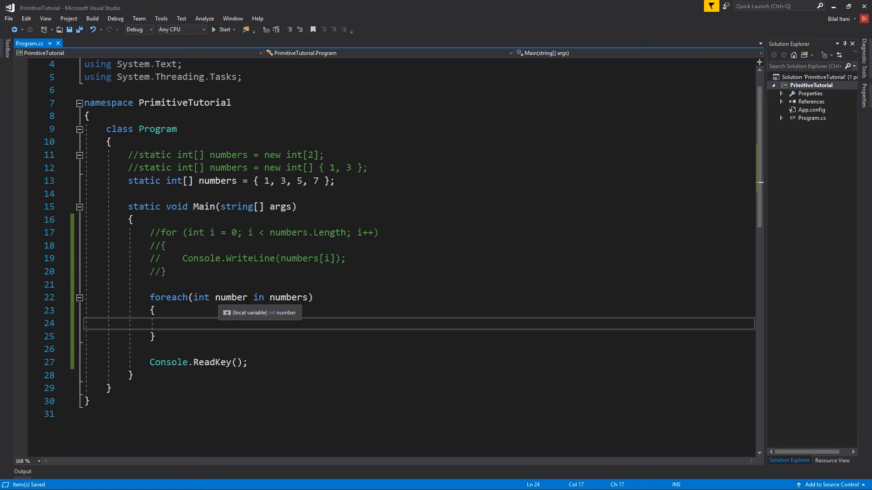
pyautogui.moveTo(183, 258); pyautogui.dragTo(345, 258)
pyautogui.write('Console.WriteLine(number);')
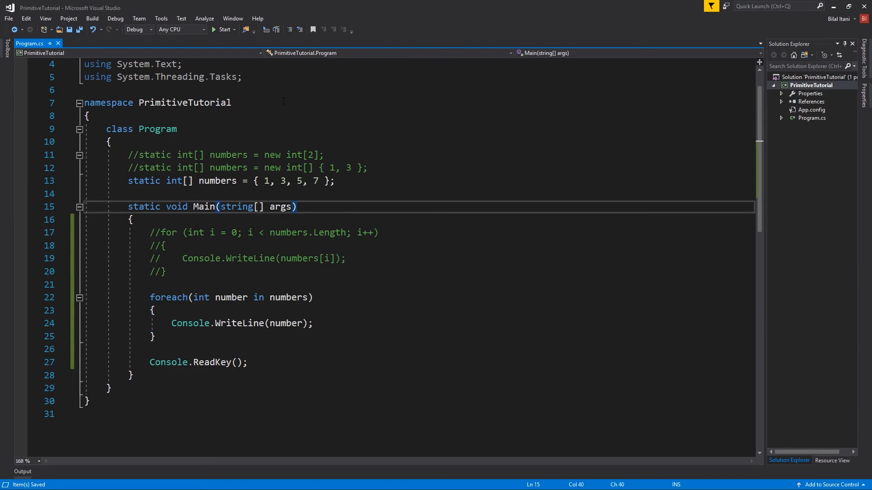
# - Compare with the old for header, then start typing 'number =' in the foreach body
pyautogui.click(222, 30)
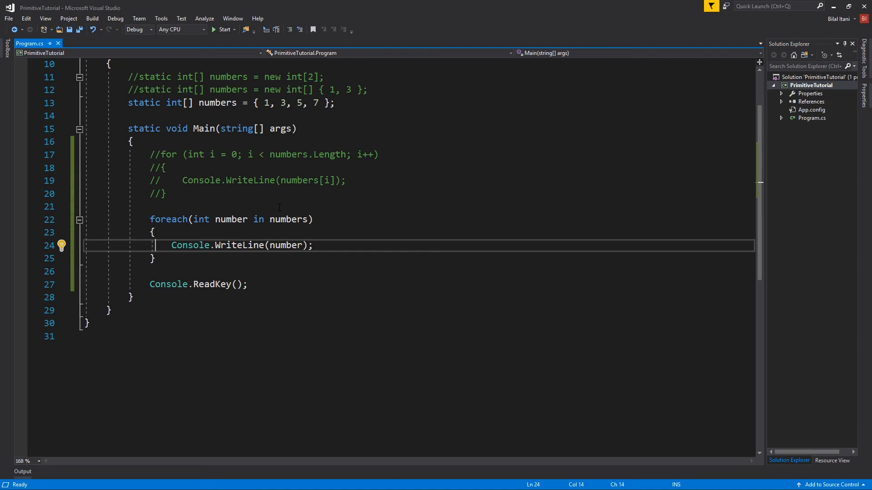
pyautogui.moveTo(211, 154); pyautogui.dragTo(379, 155)
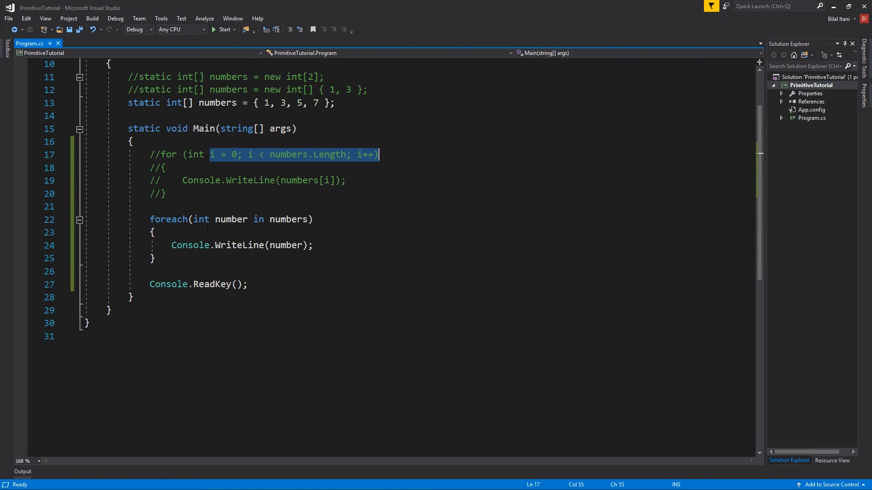
pyautogui.click(230, 219)
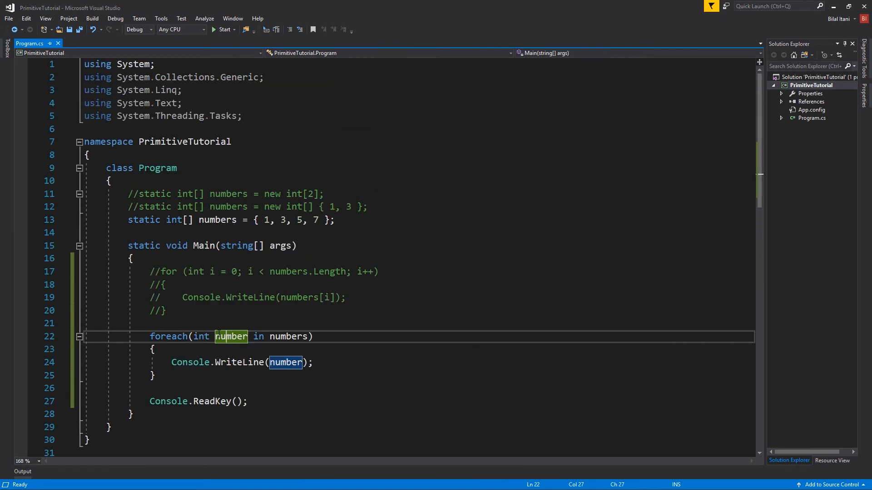
pyautogui.write('number =')
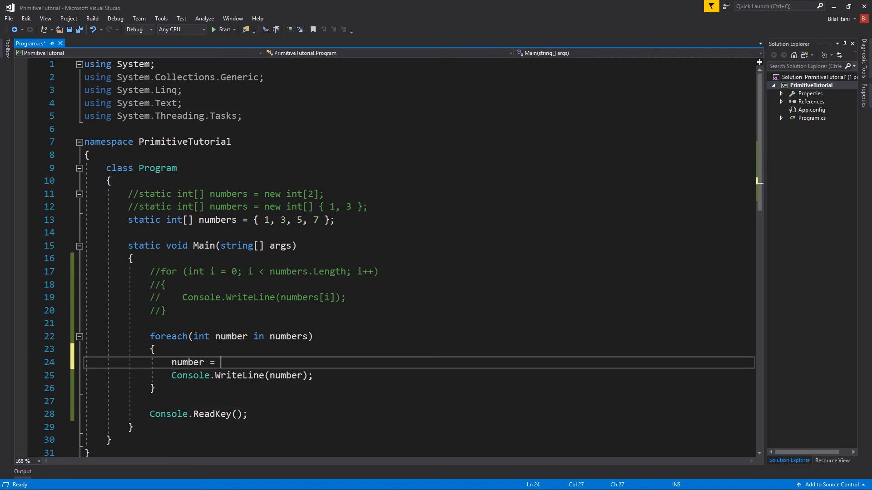